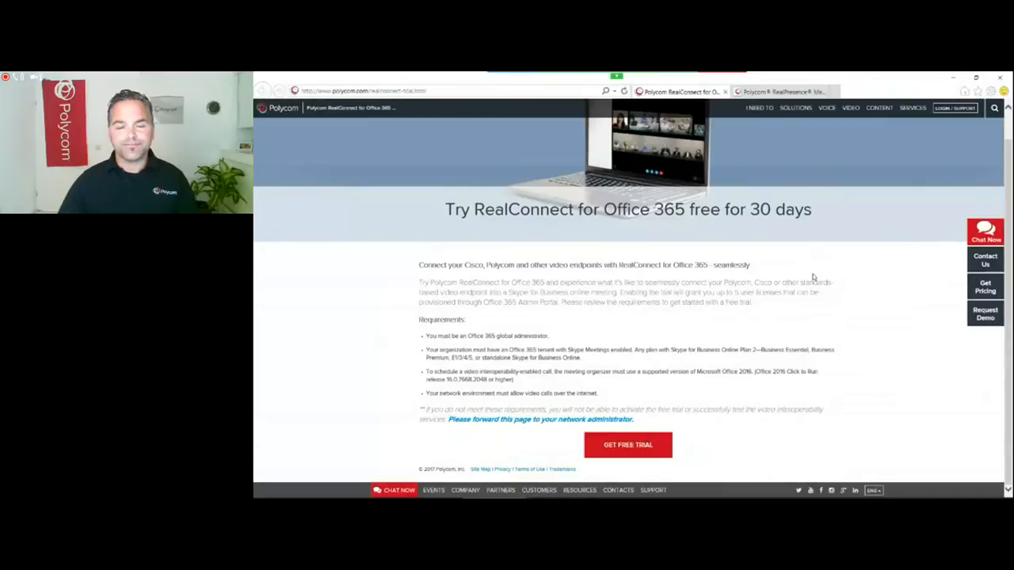
pyautogui.moveTo(443, 135)
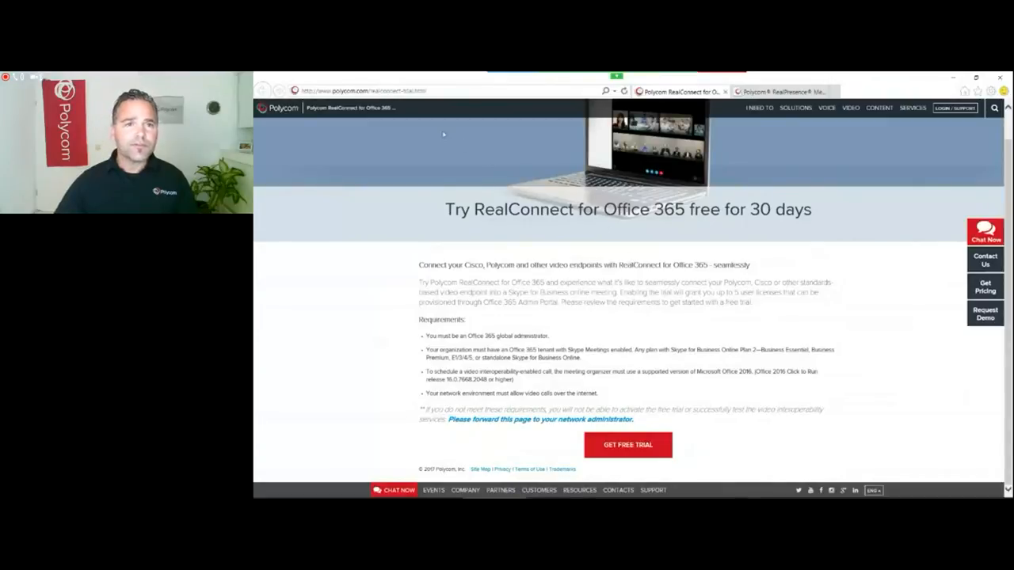
# Highlight and read through the Requirements list on the RealConnect 30-day free trial page
pyautogui.click(365, 90)
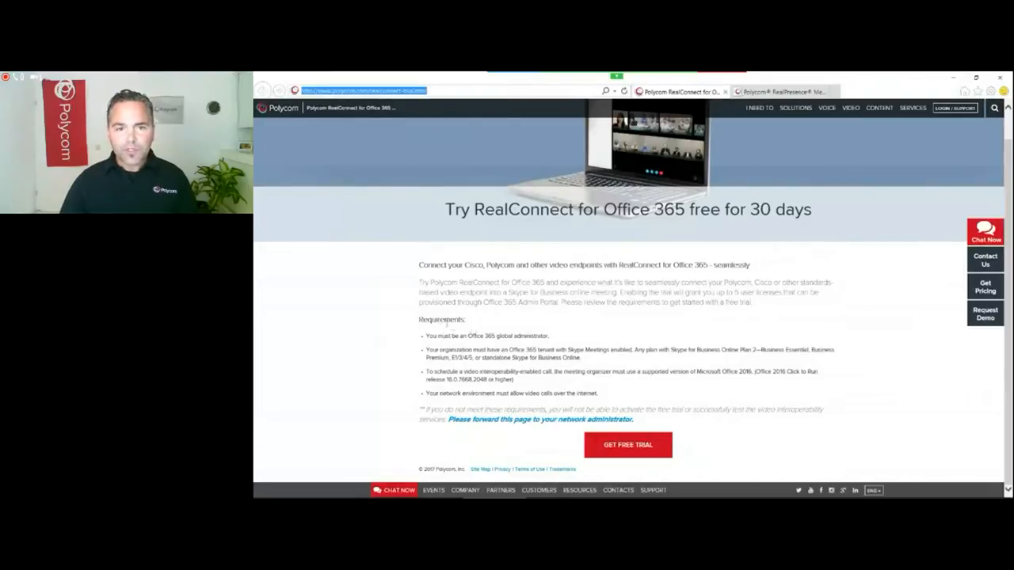
pyautogui.doubleClick(440, 320)
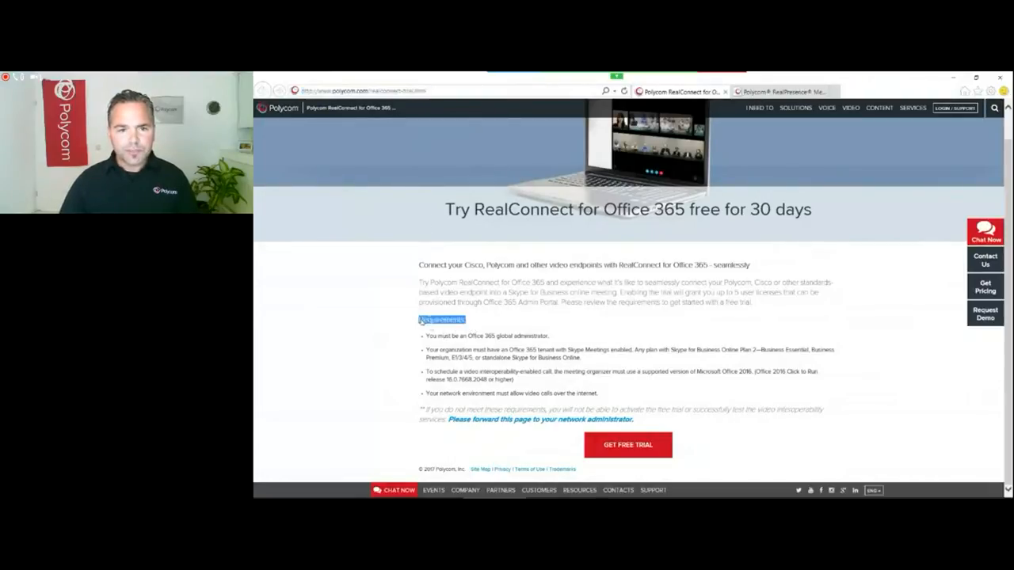
pyautogui.moveTo(419, 320); pyautogui.dragTo(604, 393)
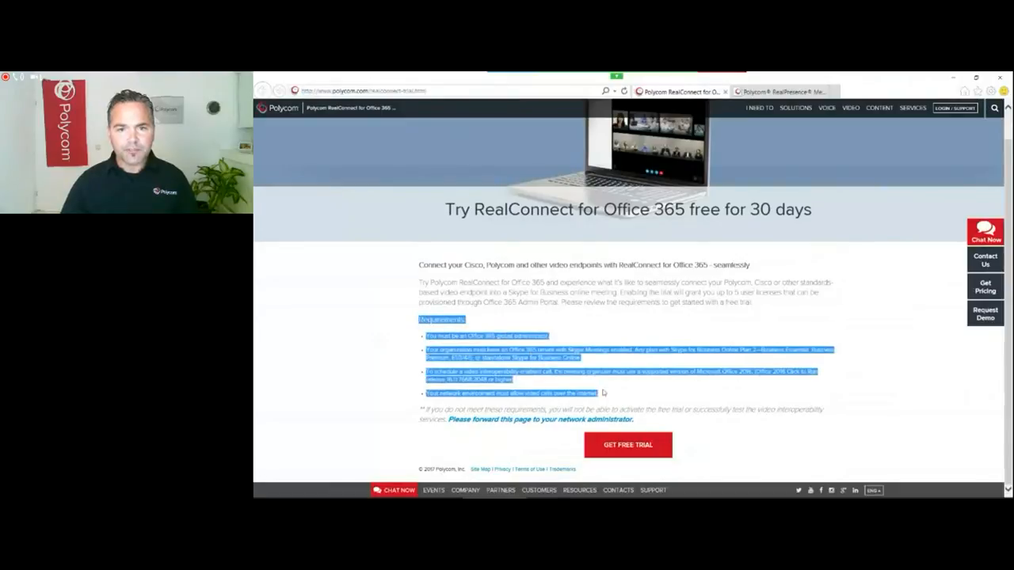
pyautogui.moveTo(562, 332)
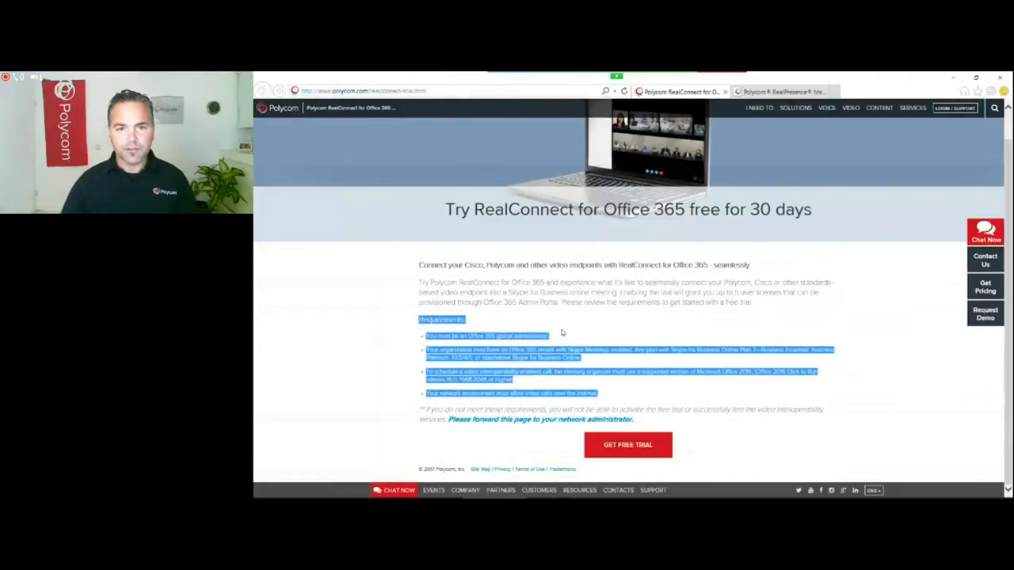
pyautogui.click(562, 333)
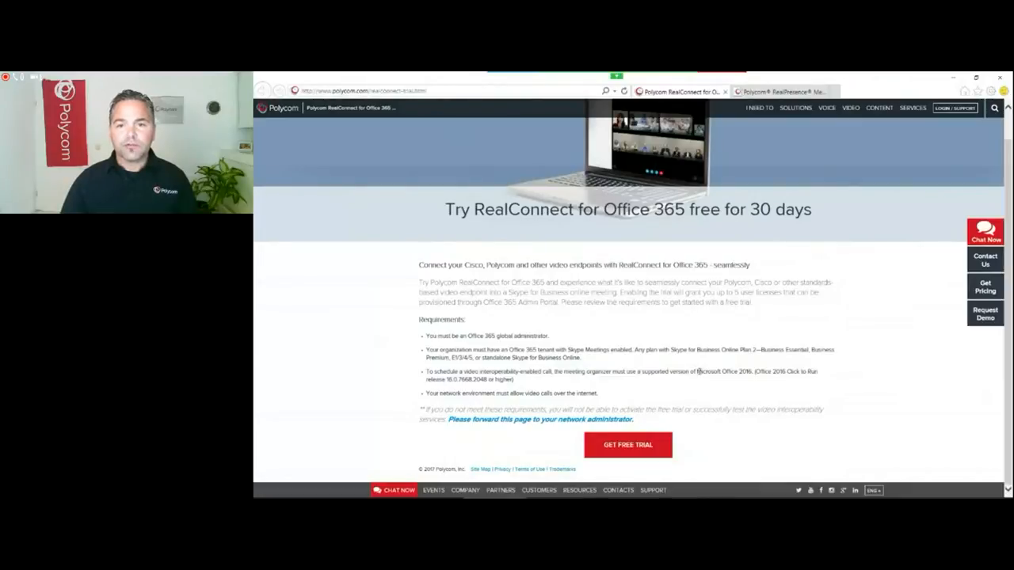
pyautogui.moveTo(697, 371); pyautogui.dragTo(515, 380)
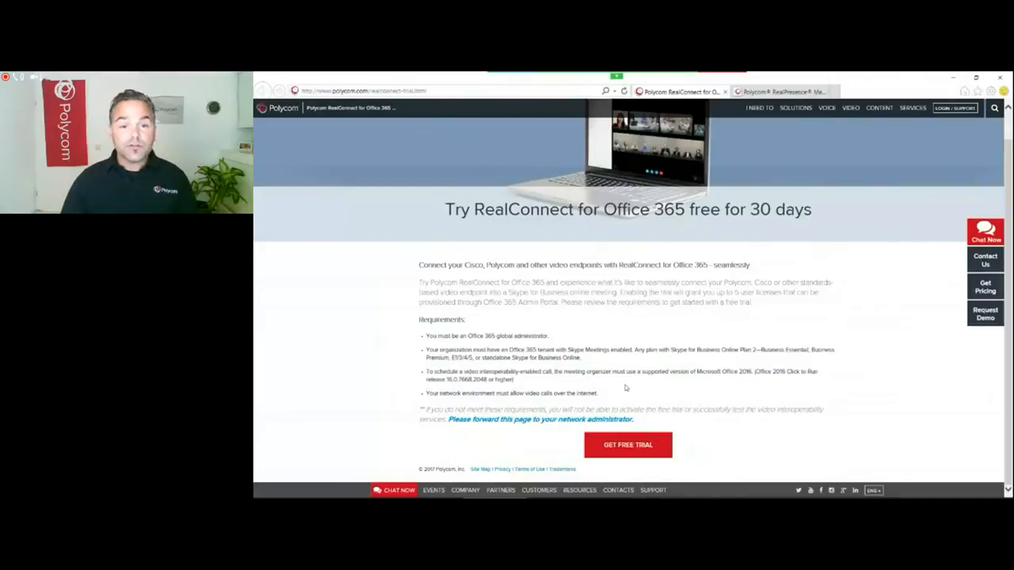
pyautogui.moveTo(440, 393)
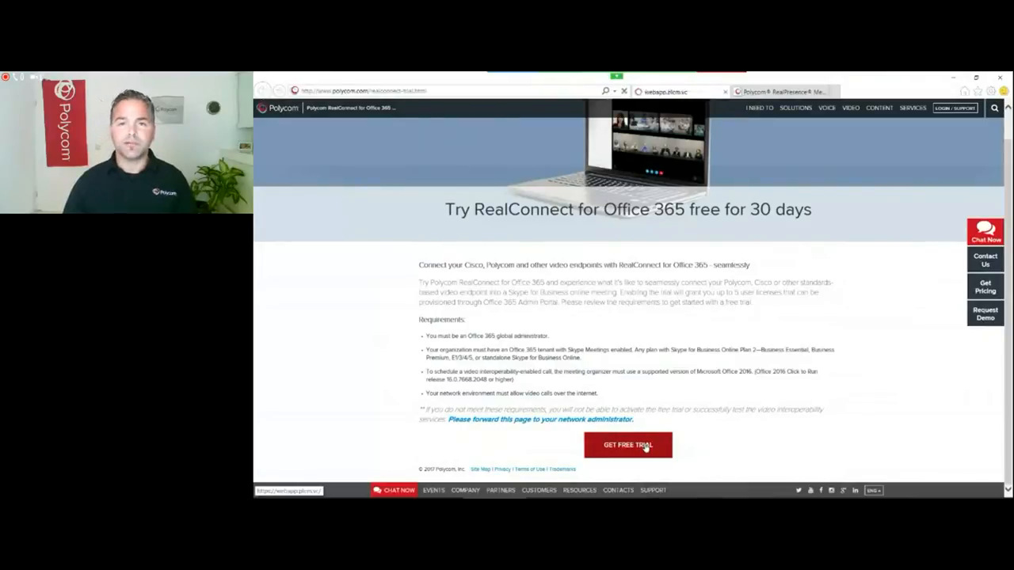
# Start the free trial and proceed to log in to Office 365 as global administrator
pyautogui.click(628, 443)
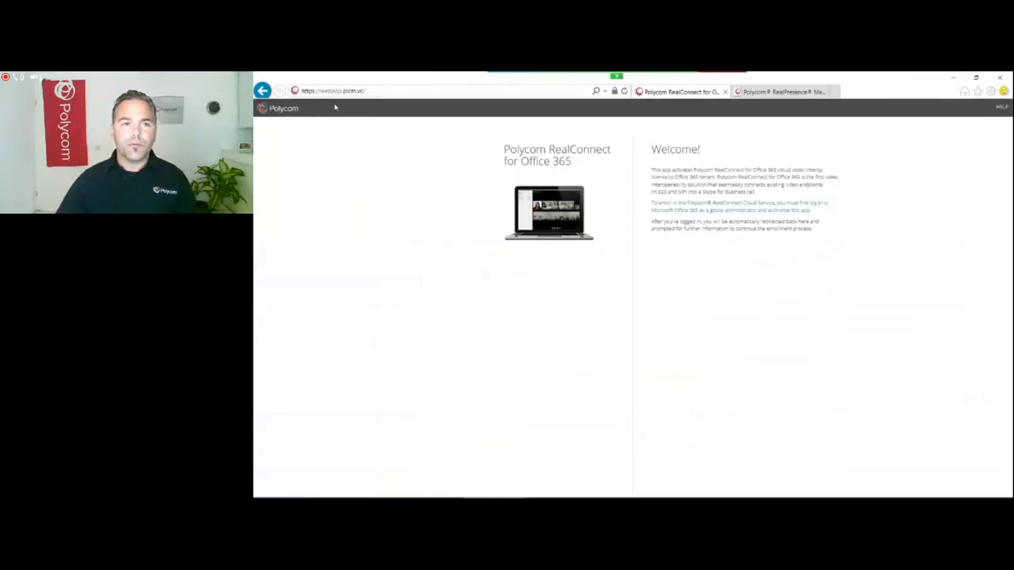
pyautogui.moveTo(398, 152)
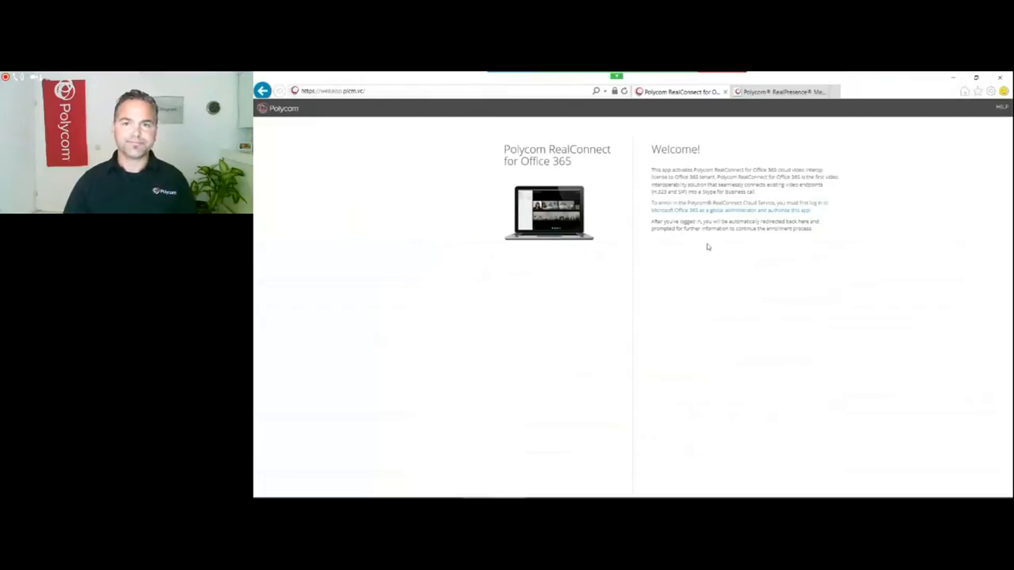
pyautogui.moveTo(701, 220)
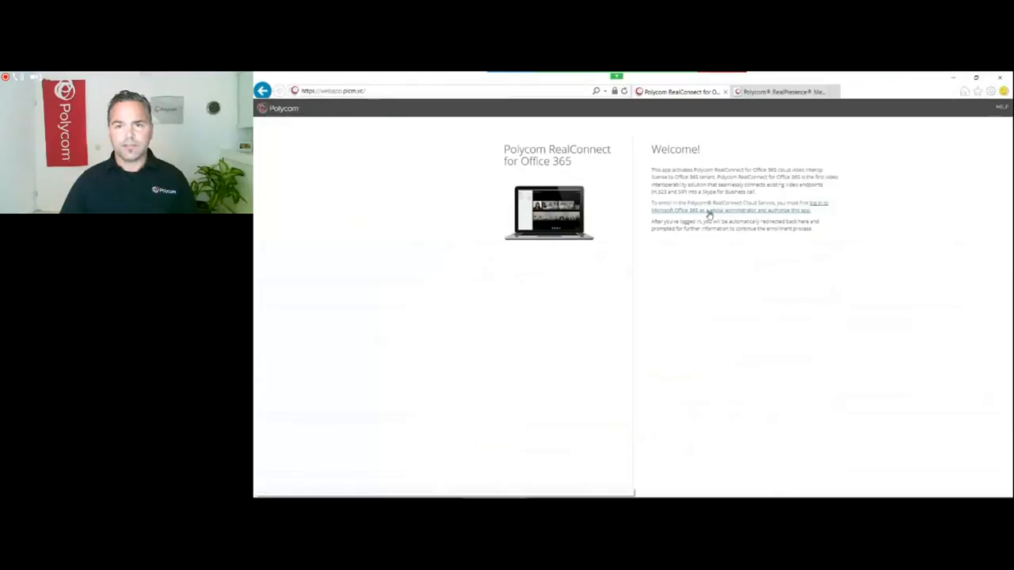
pyautogui.click(816, 202)
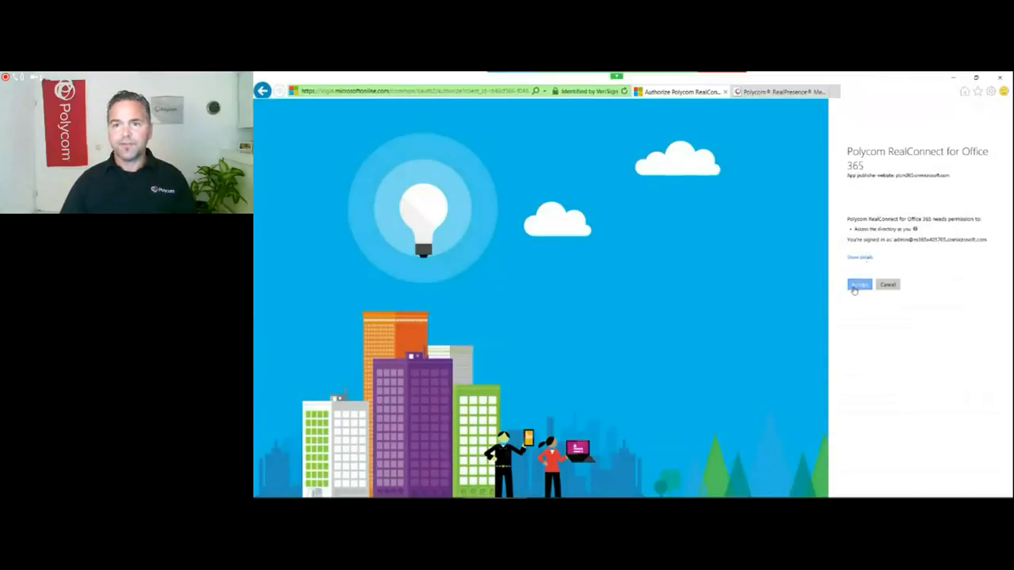
# Accept the Microsoft permission request granting RealConnect access to the directory
pyautogui.click(859, 285)
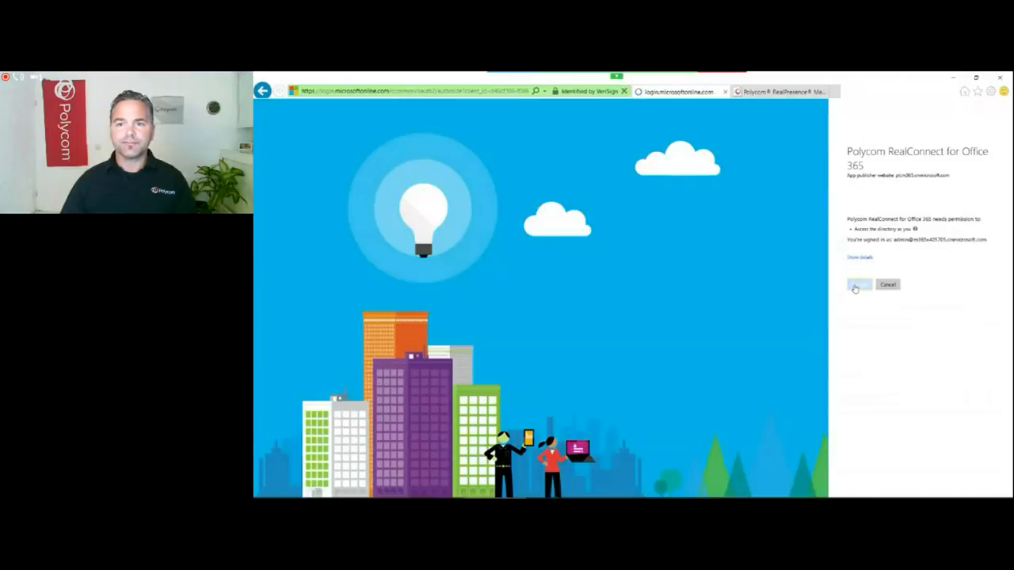
pyautogui.click(859, 285)
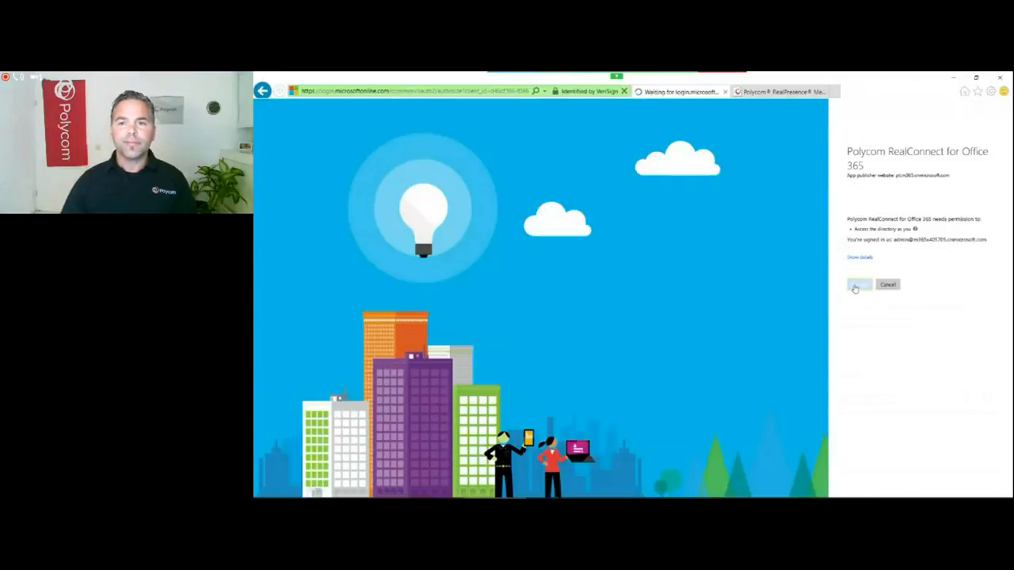
pyautogui.click(859, 285)
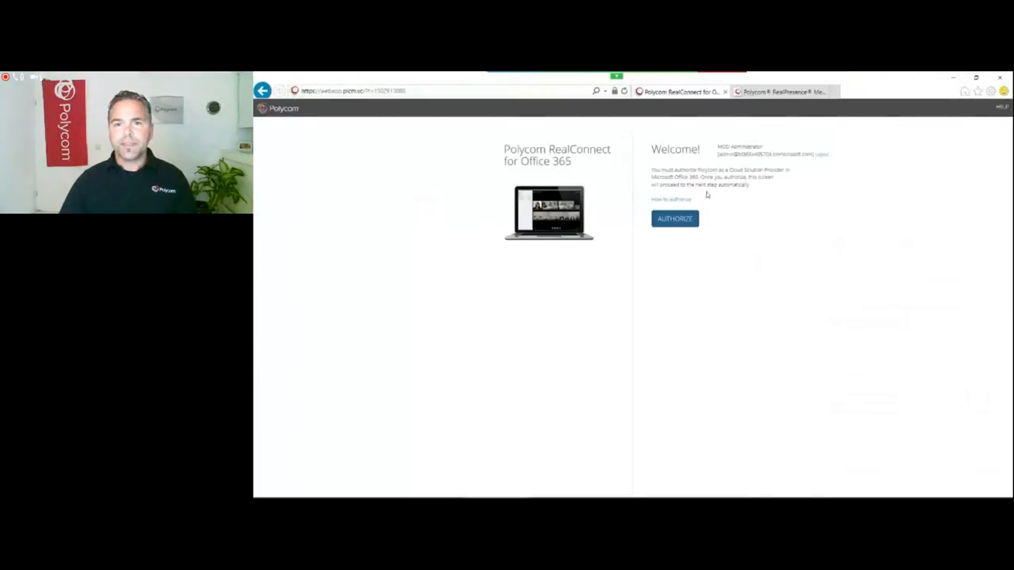
pyautogui.moveTo(675, 218)
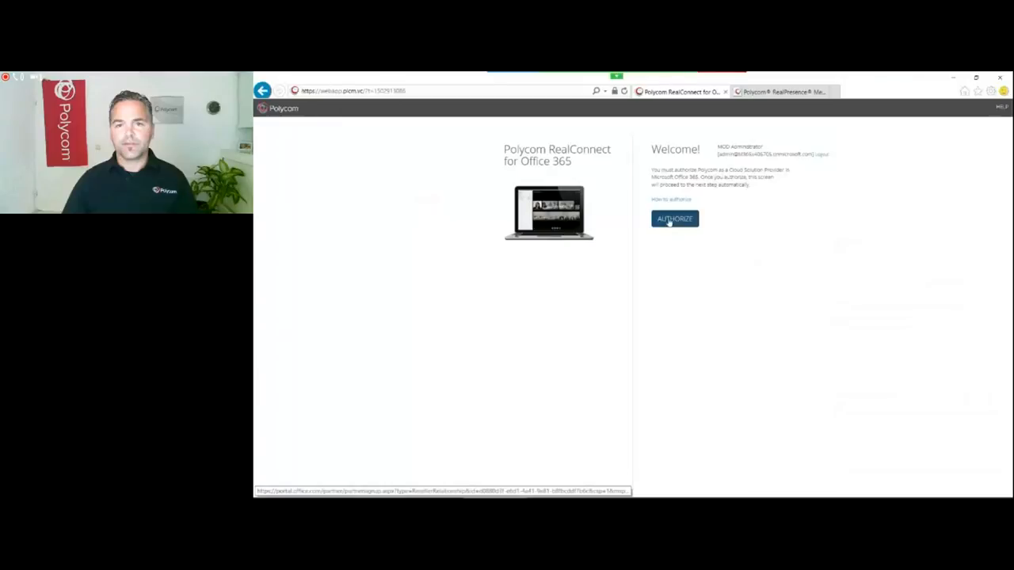
# Authorize Polycom as the Cloud Solution Provider from the RealConnect welcome page
pyautogui.click(675, 219)
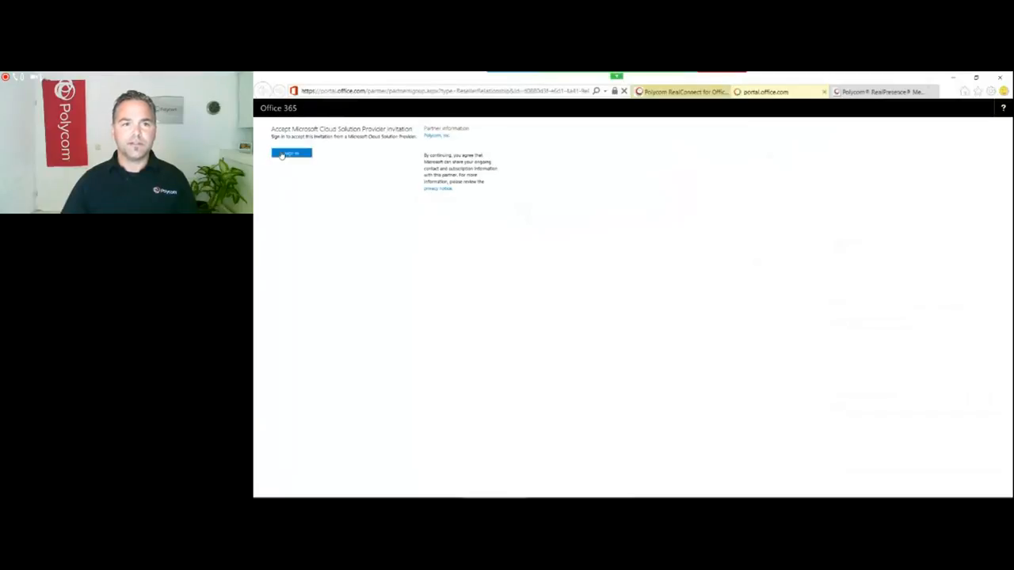
# Sign in, agree to the delegated administration terms, authorize Polycom as CSP and close the confirmation
pyautogui.click(292, 152)
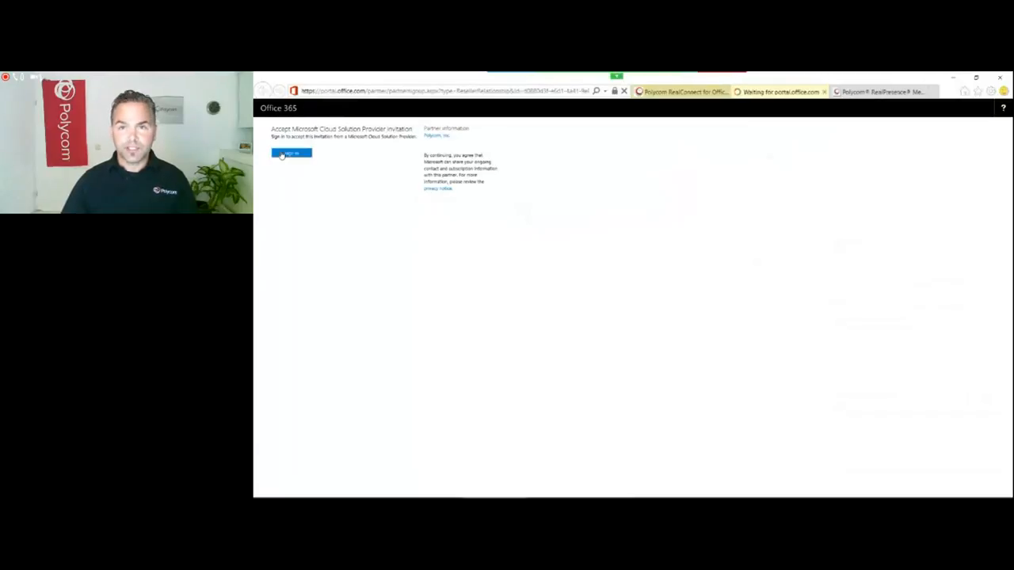
pyautogui.click(291, 152)
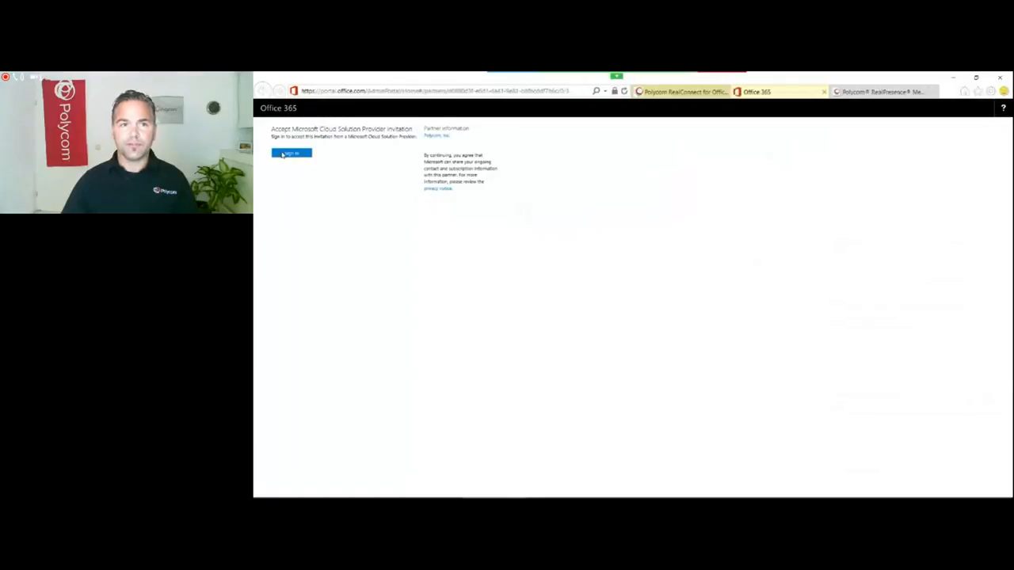
pyautogui.click(292, 152)
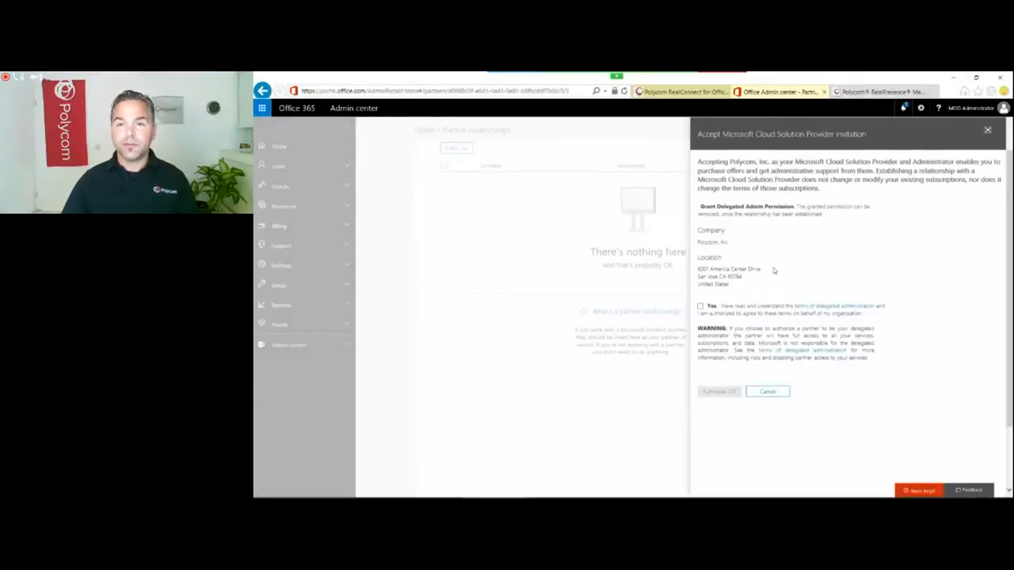
pyautogui.click(700, 307)
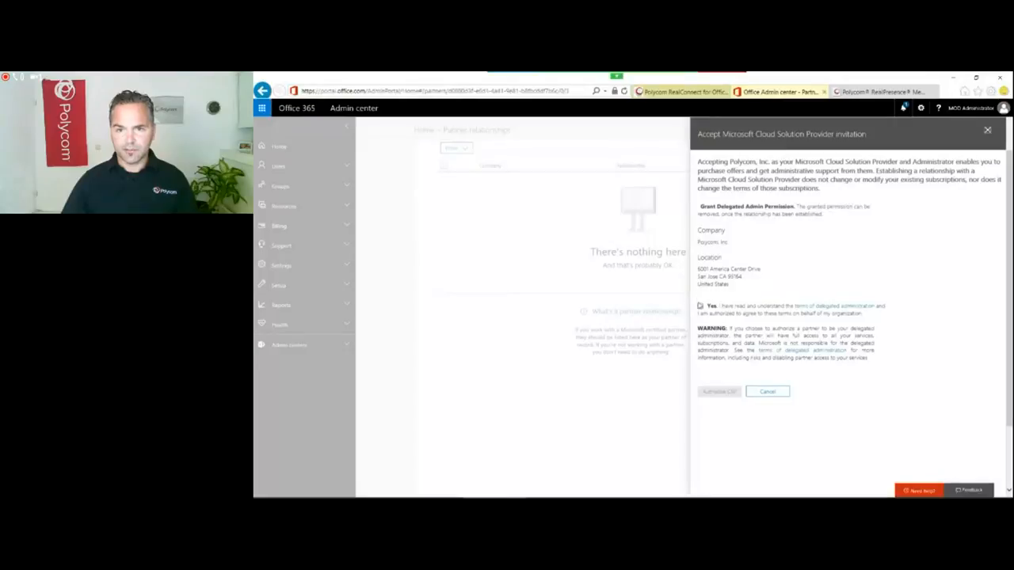
pyautogui.click(700, 307)
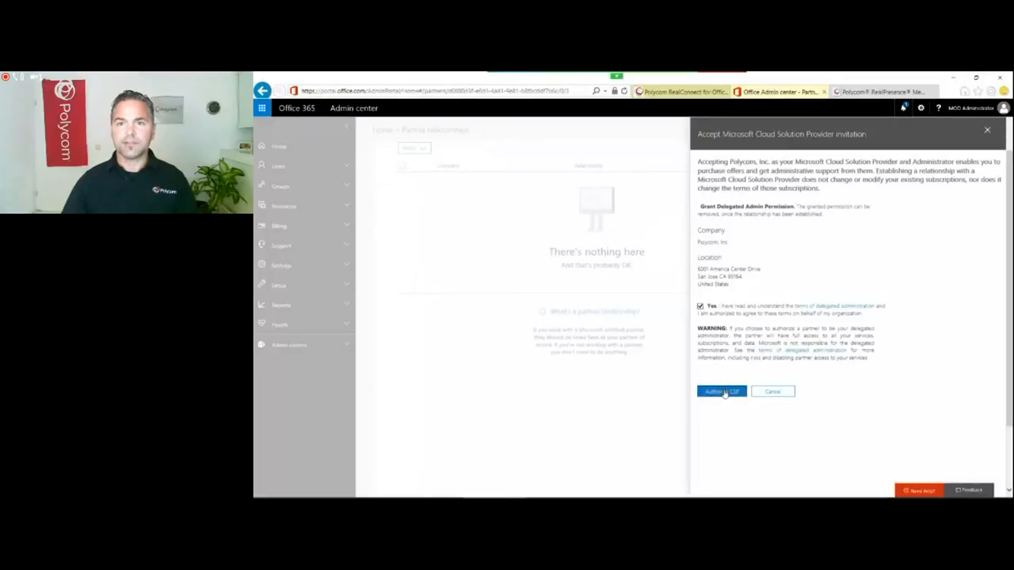
pyautogui.click(721, 391)
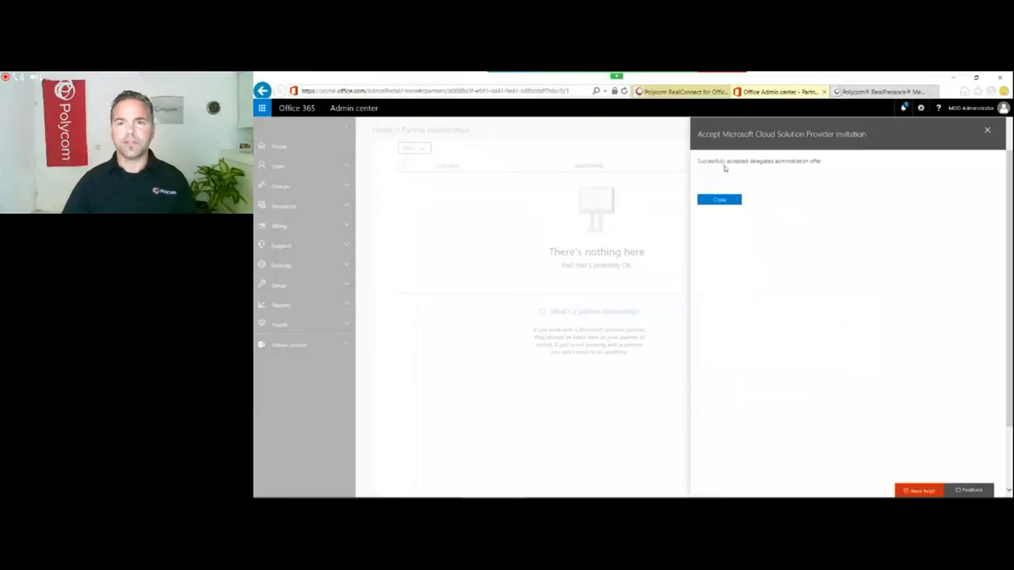
pyautogui.moveTo(748, 164)
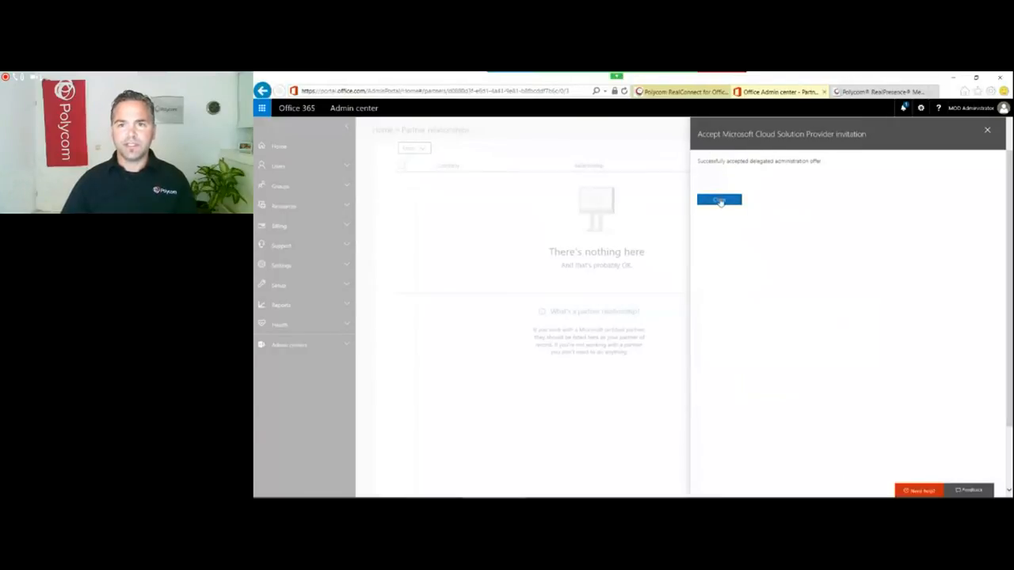
pyautogui.click(720, 199)
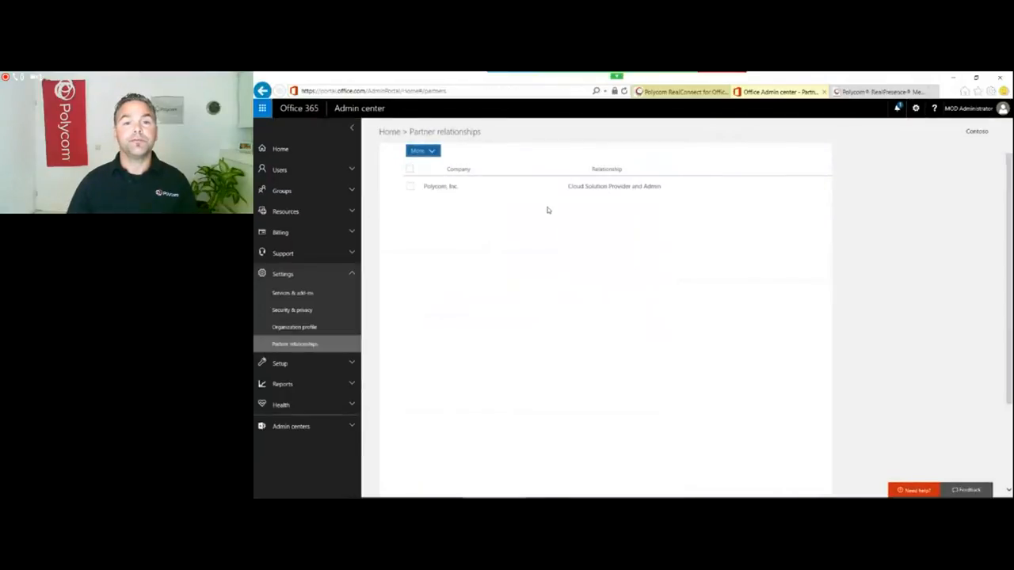
pyautogui.moveTo(412, 203)
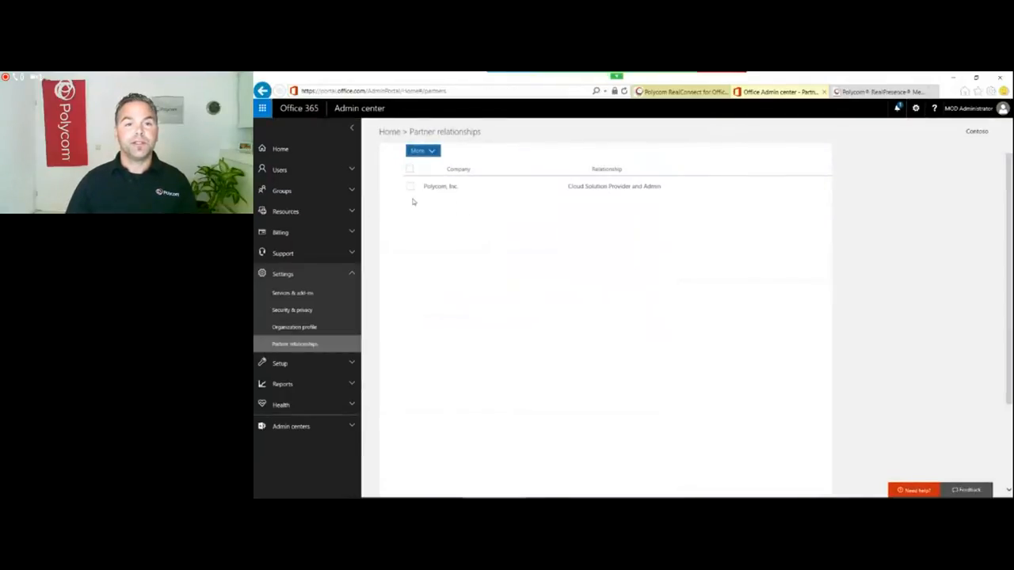
# View the Polycom, Inc. partner details in Partner relationships and close the panel
pyautogui.click(441, 187)
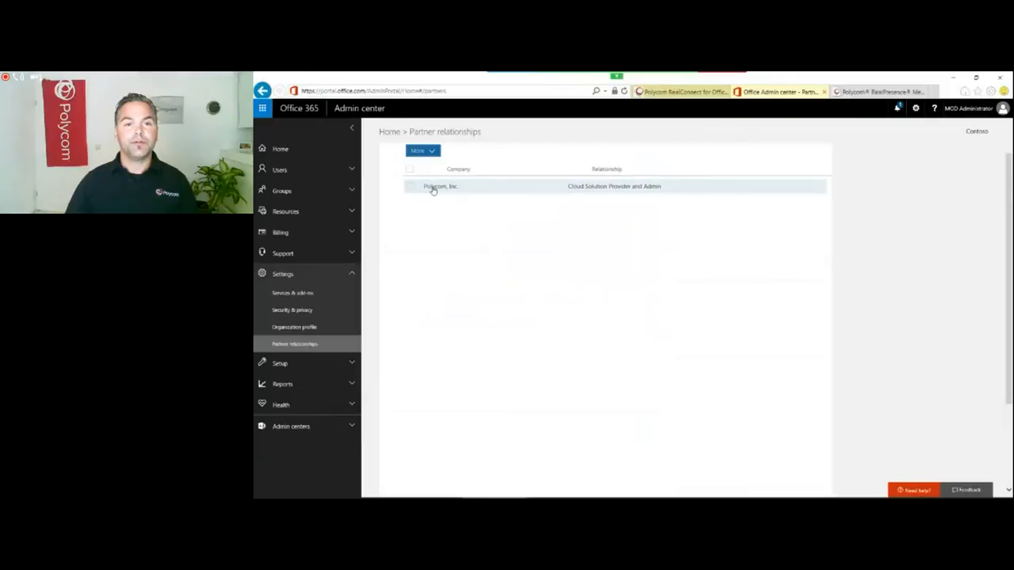
pyautogui.click(441, 187)
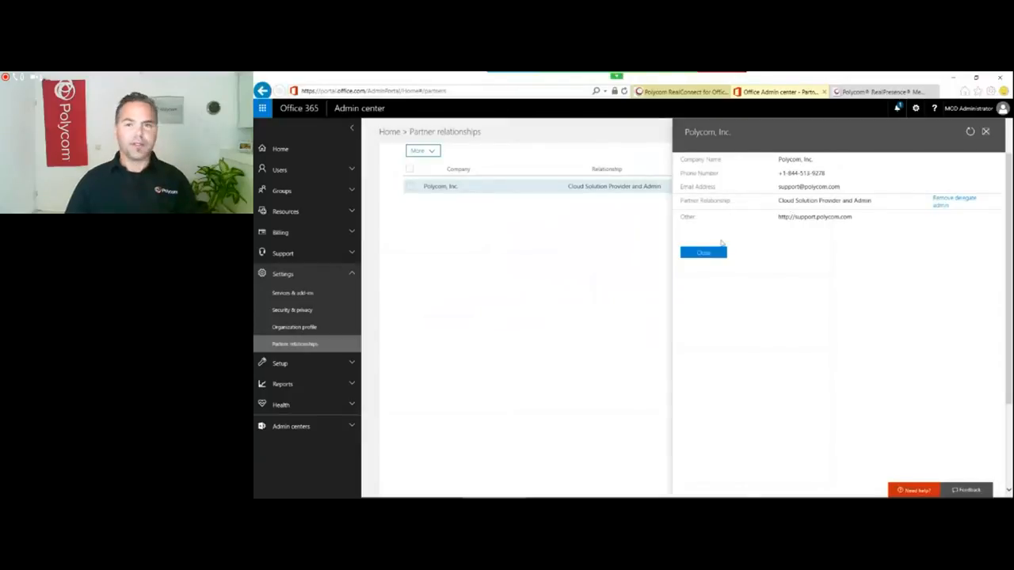
pyautogui.click(703, 252)
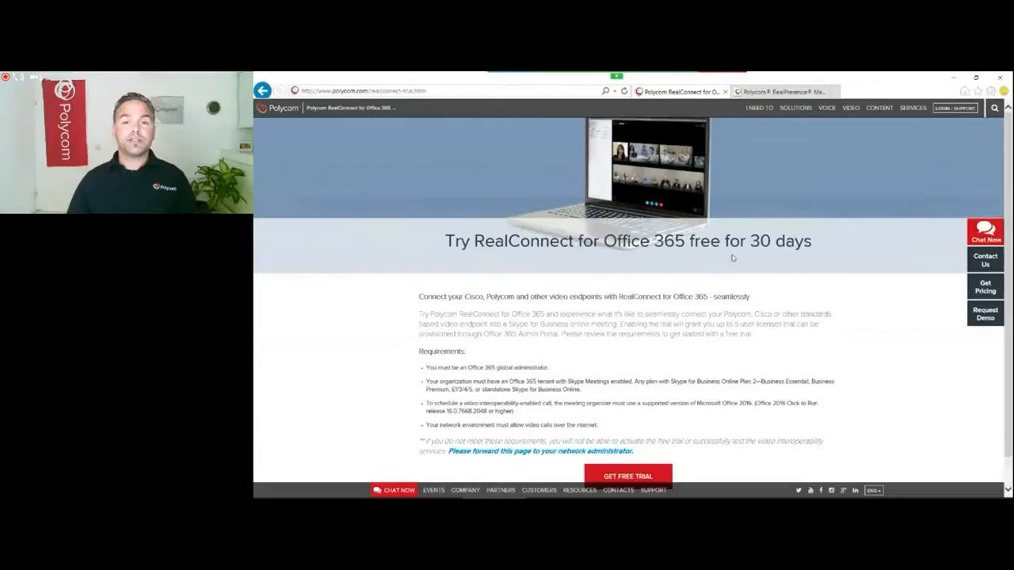
pyautogui.moveTo(764, 298)
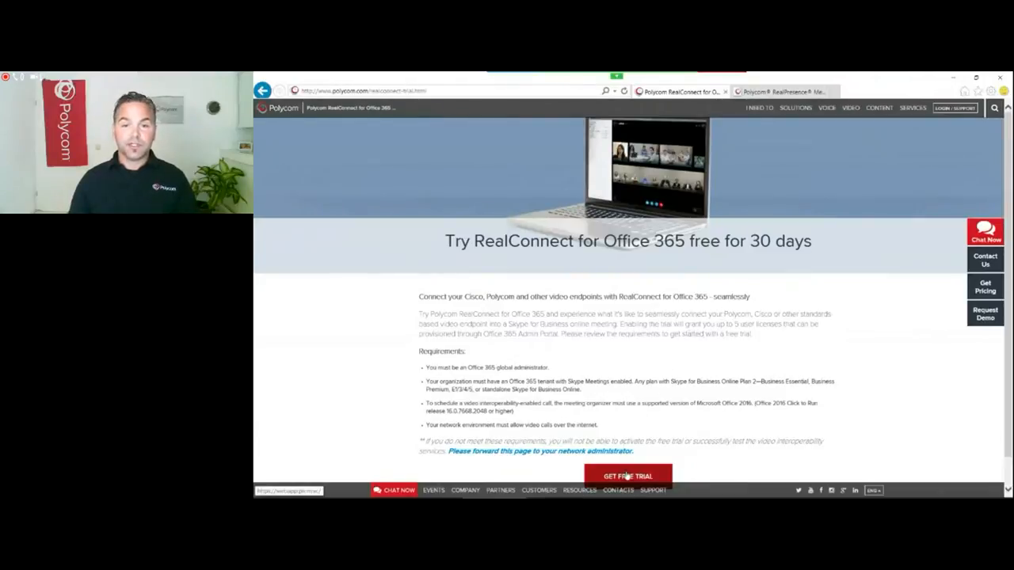
# Start the free 30-day RealConnect trial again from the Polycom website
pyautogui.click(627, 475)
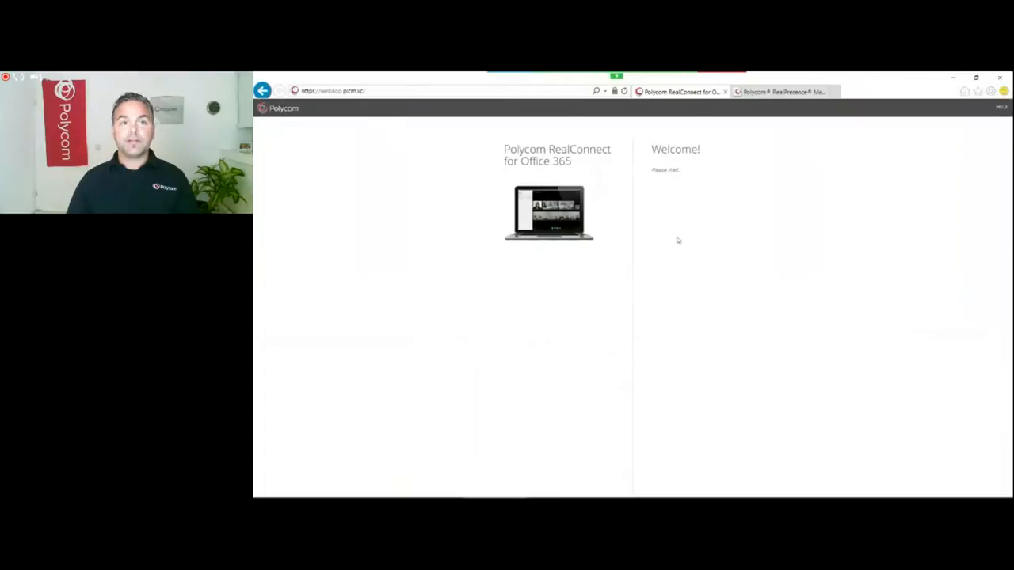
pyautogui.moveTo(743, 260)
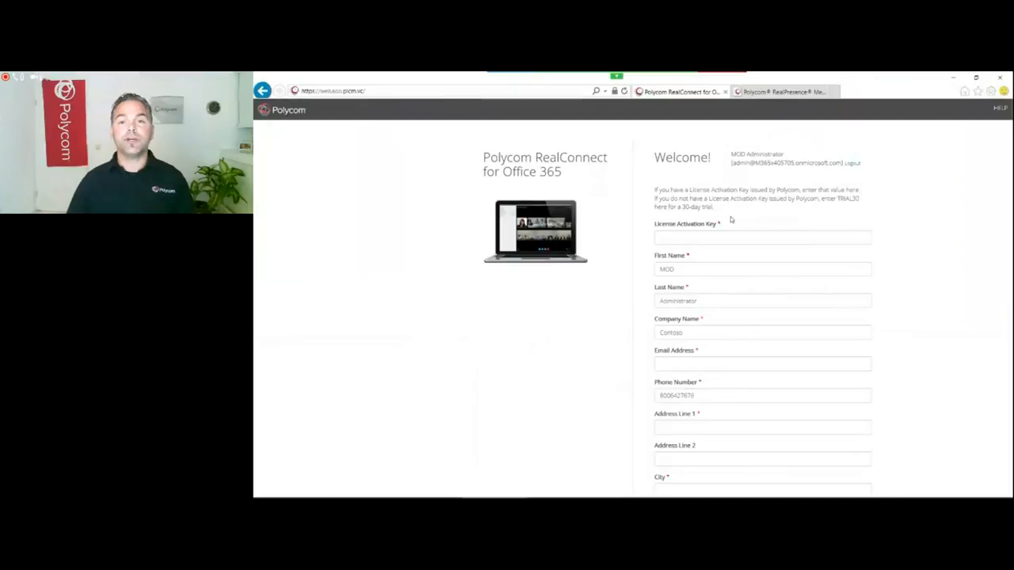
pyautogui.moveTo(722, 216)
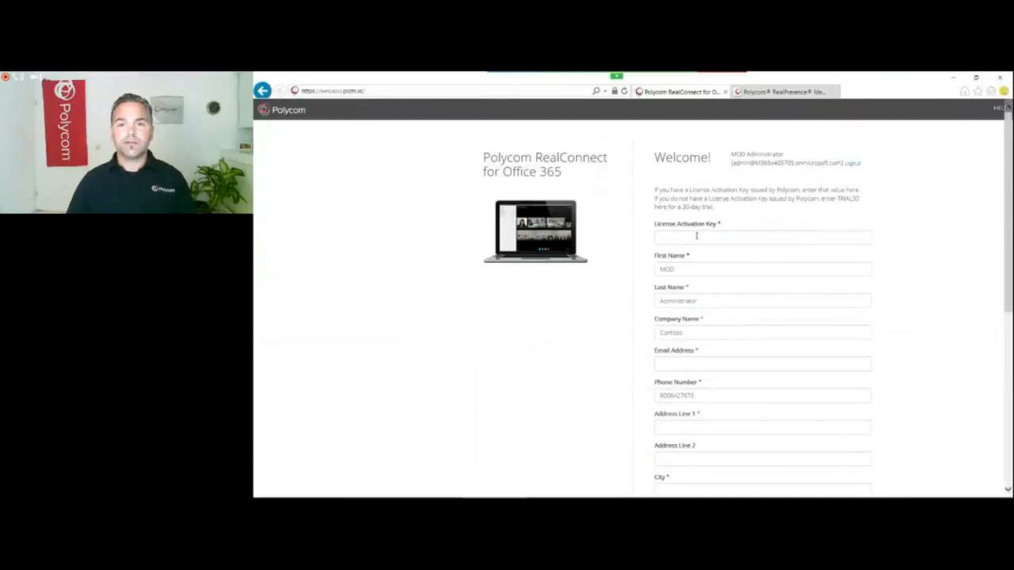
# Enter the TRIAL license key and the contact name Jan in the registration form
pyautogui.click(762, 238)
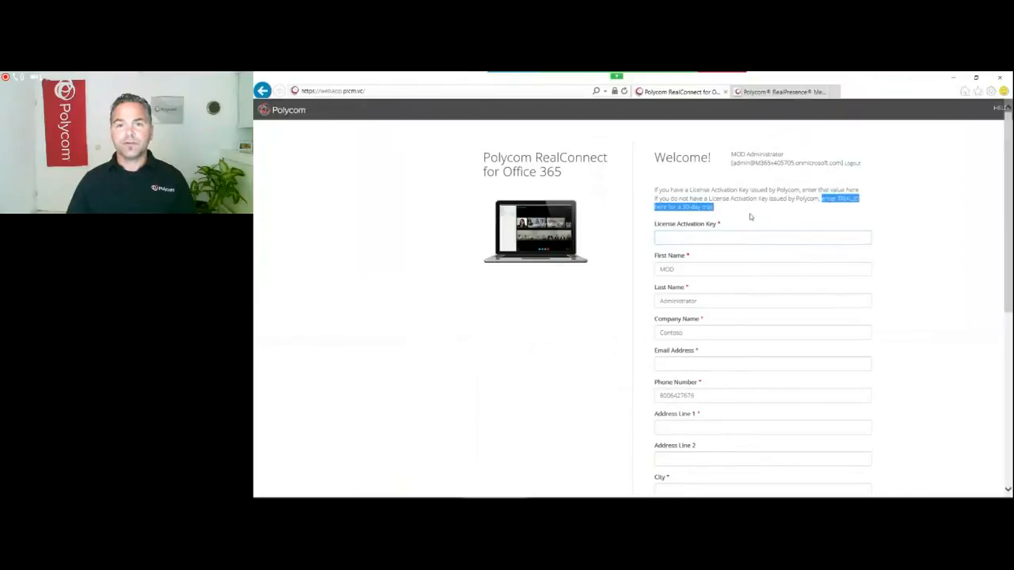
pyautogui.click(762, 238)
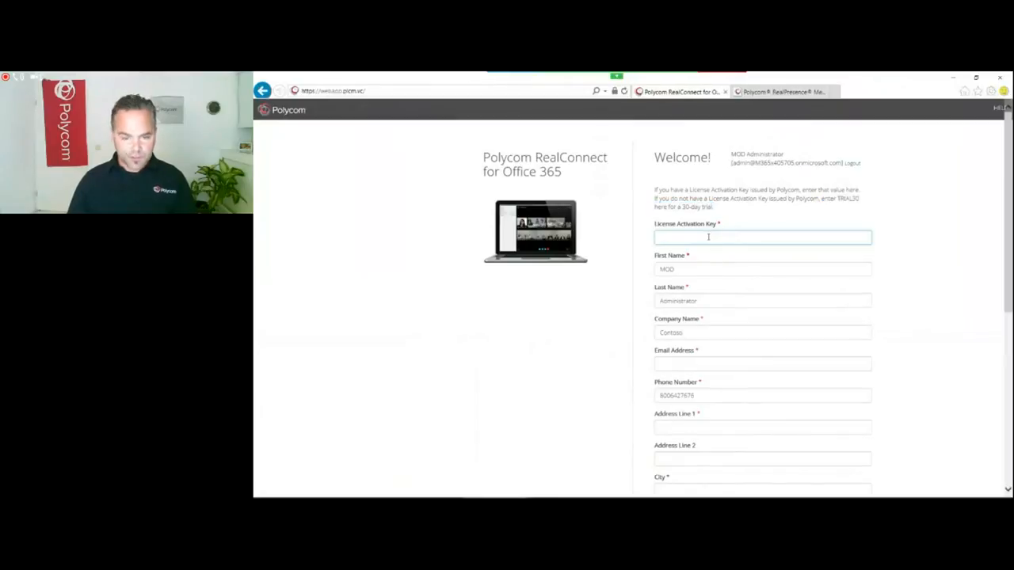
pyautogui.write('TRIAL30')
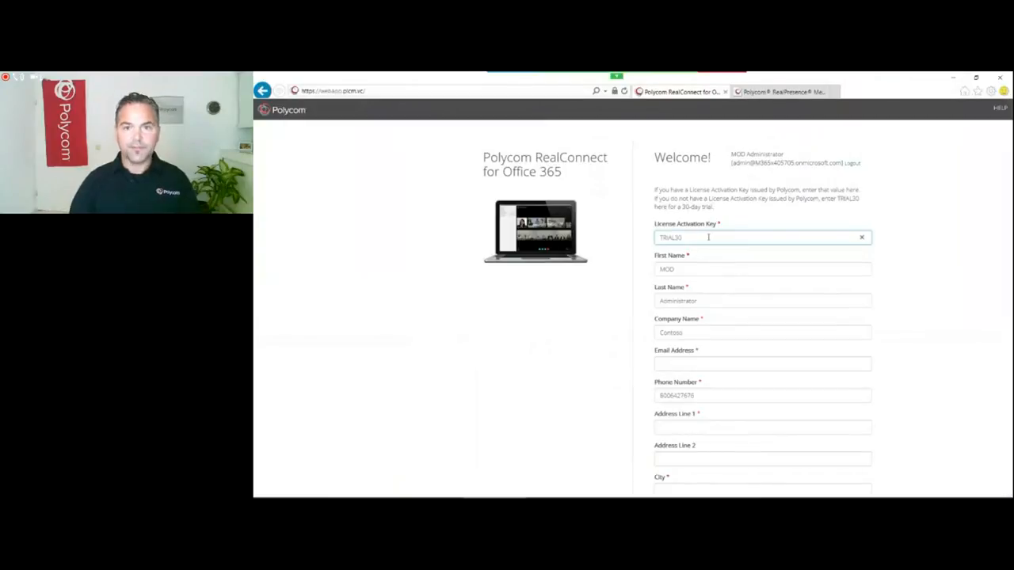
pyautogui.click(760, 270)
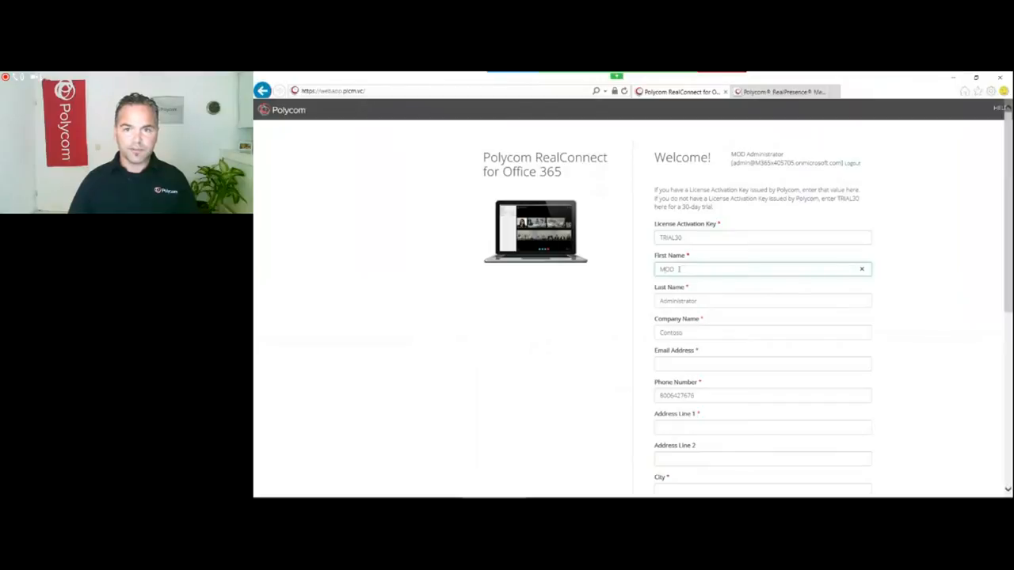
pyautogui.write('Jan')
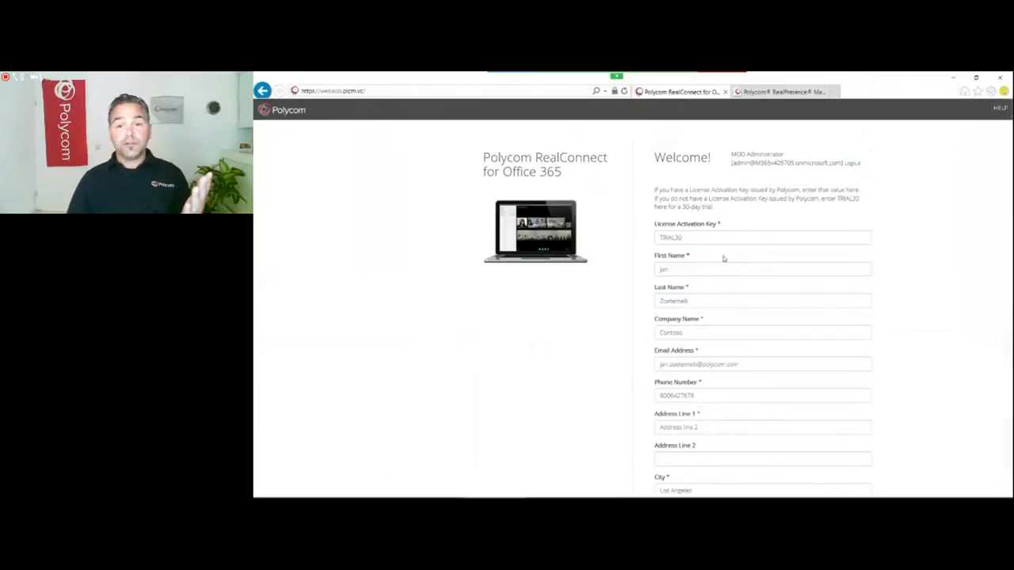
pyautogui.click(761, 238)
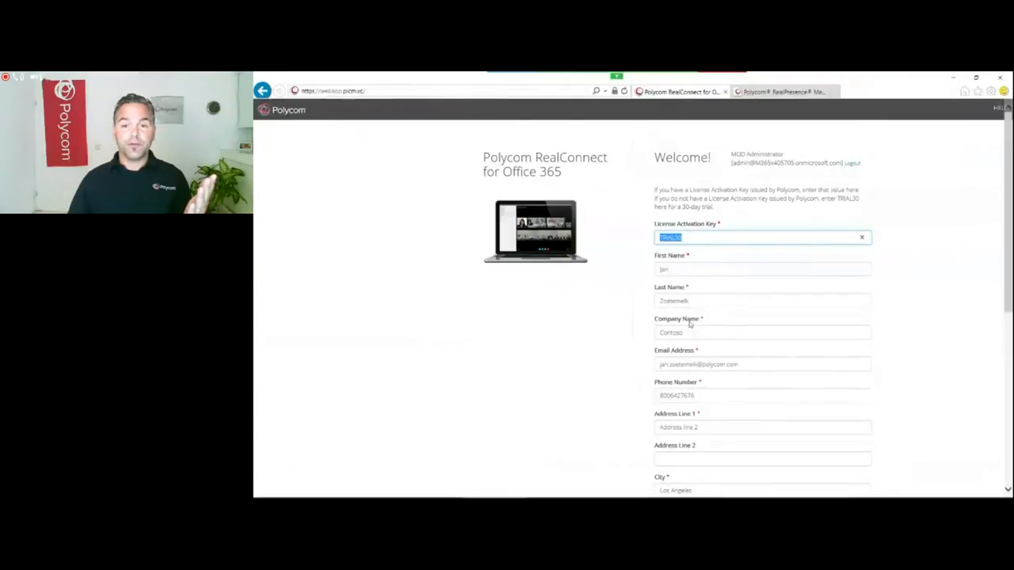
# Submit the trial registration with the terms of service agreed
pyautogui.scroll(-3)
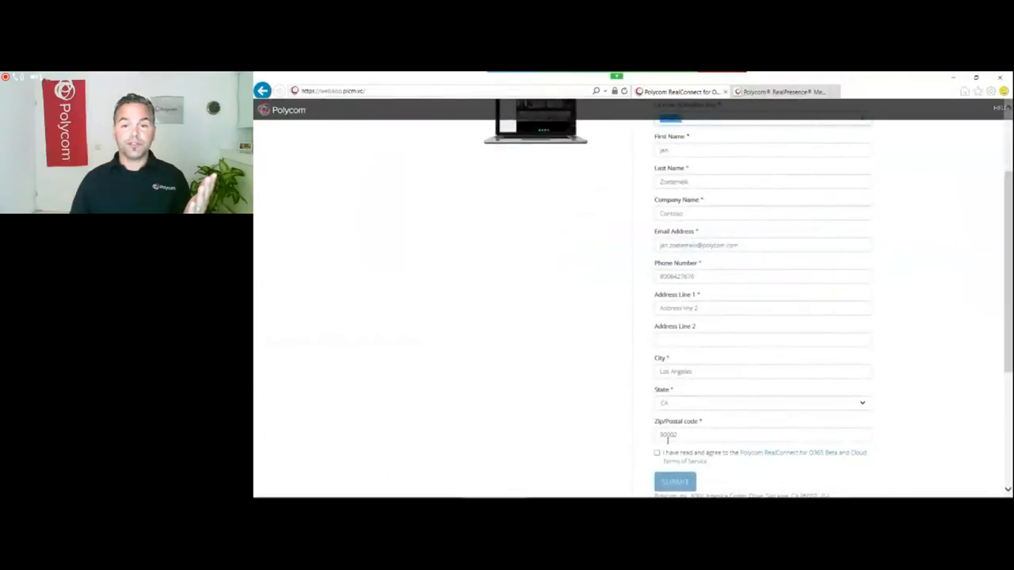
pyautogui.scroll(-3)
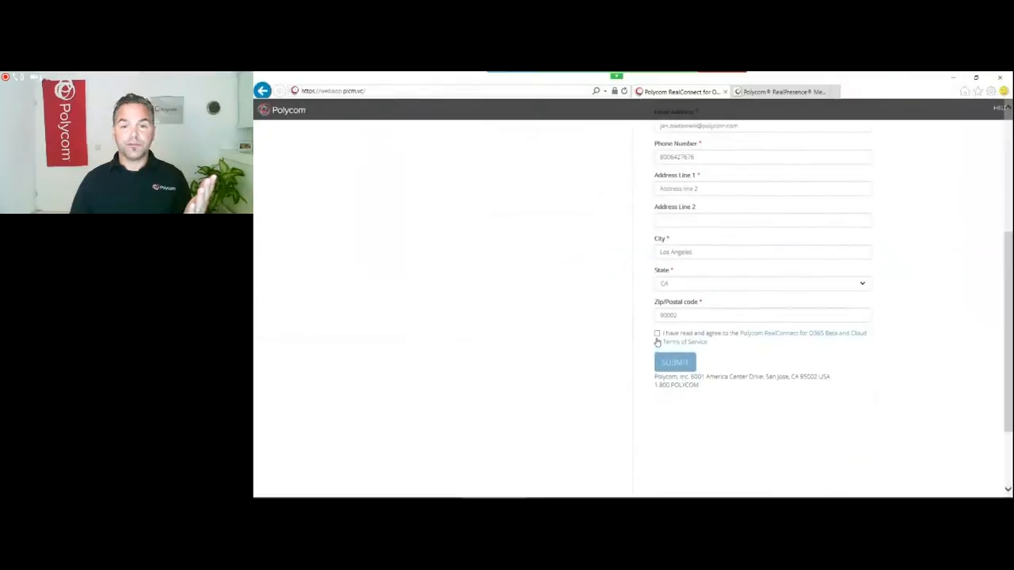
pyautogui.click(656, 332)
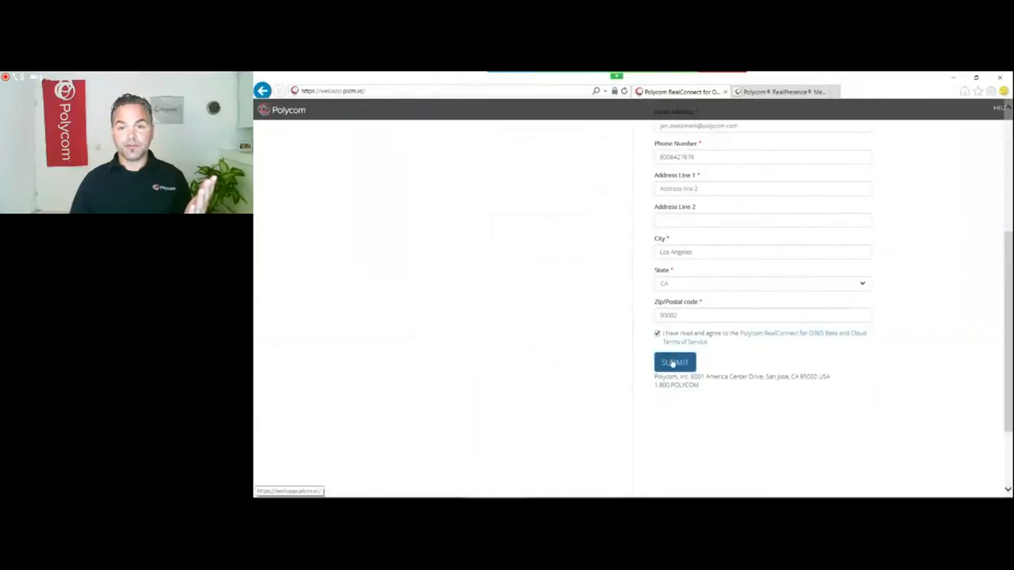
# Continue from the welcome page to the trial activation details
pyautogui.click(673, 362)
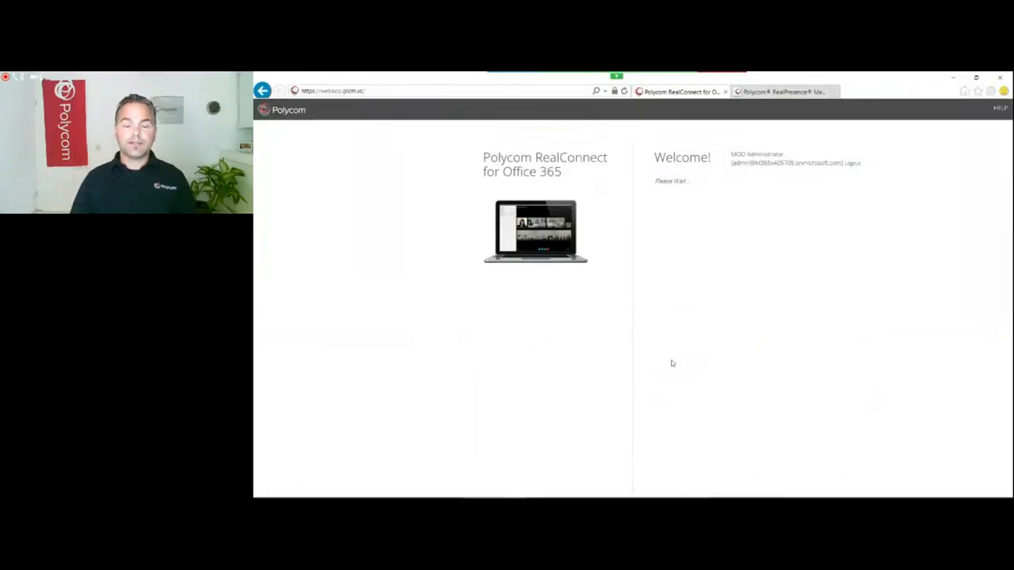
pyautogui.moveTo(673, 346)
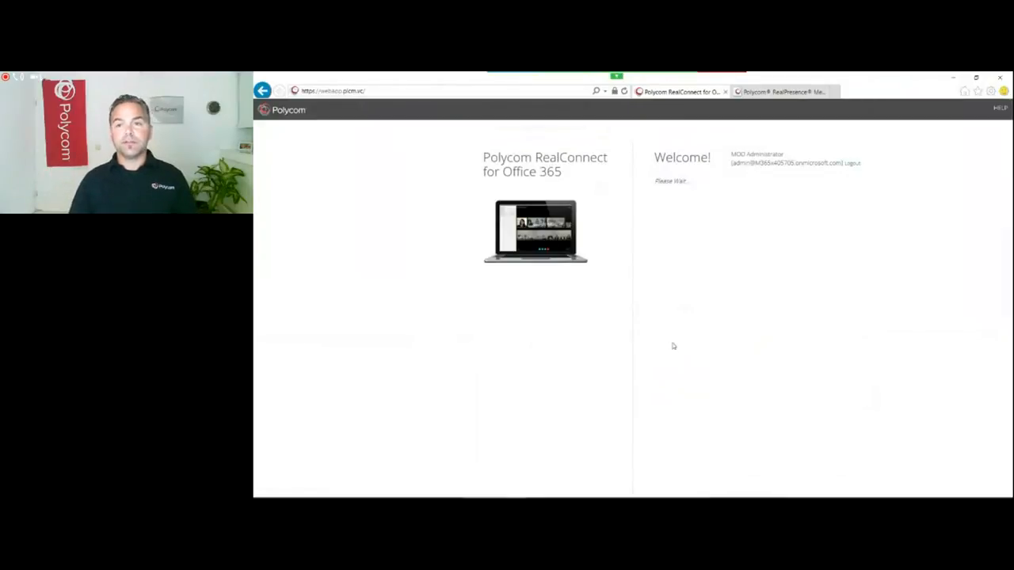
pyautogui.moveTo(683, 301)
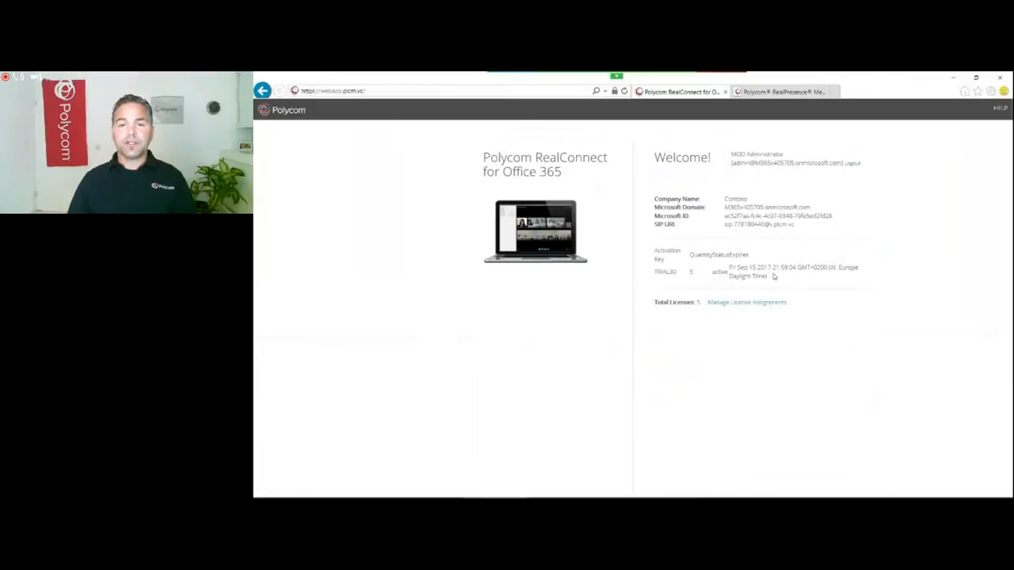
pyautogui.moveTo(713, 279)
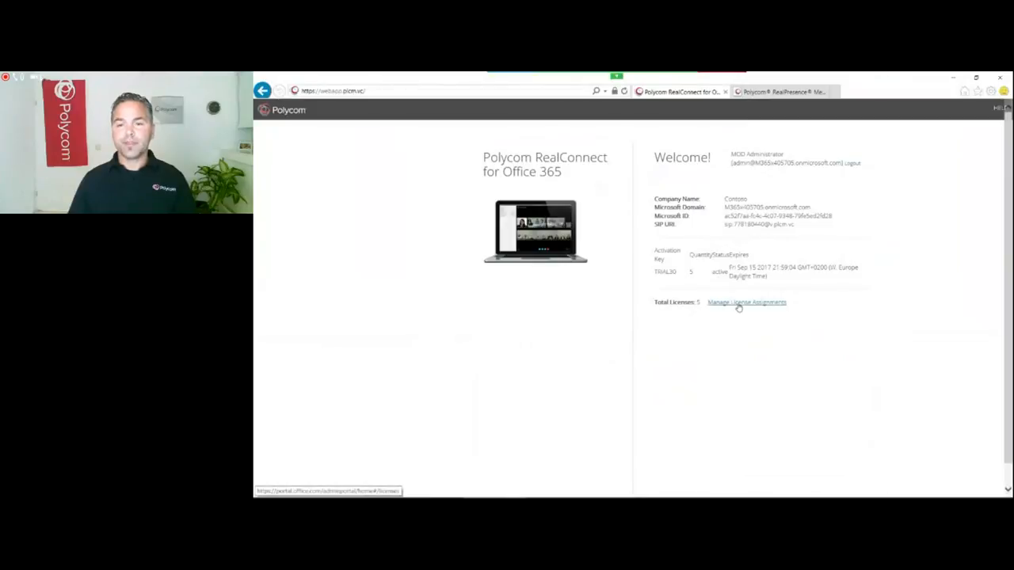
# From Manage license assignments, reach Office 365 Active users and begin adding a new user
pyautogui.click(744, 301)
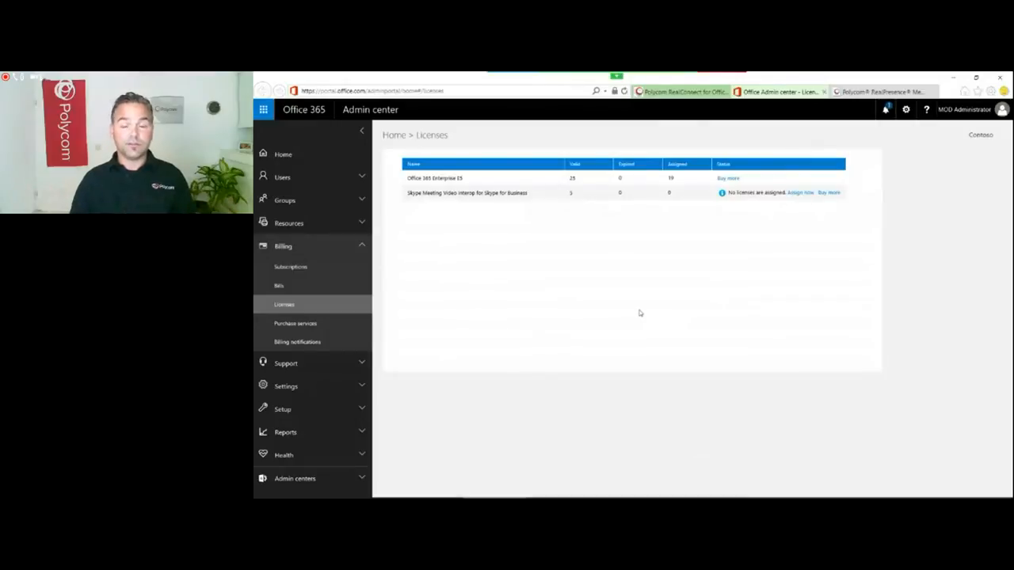
pyautogui.moveTo(592, 247)
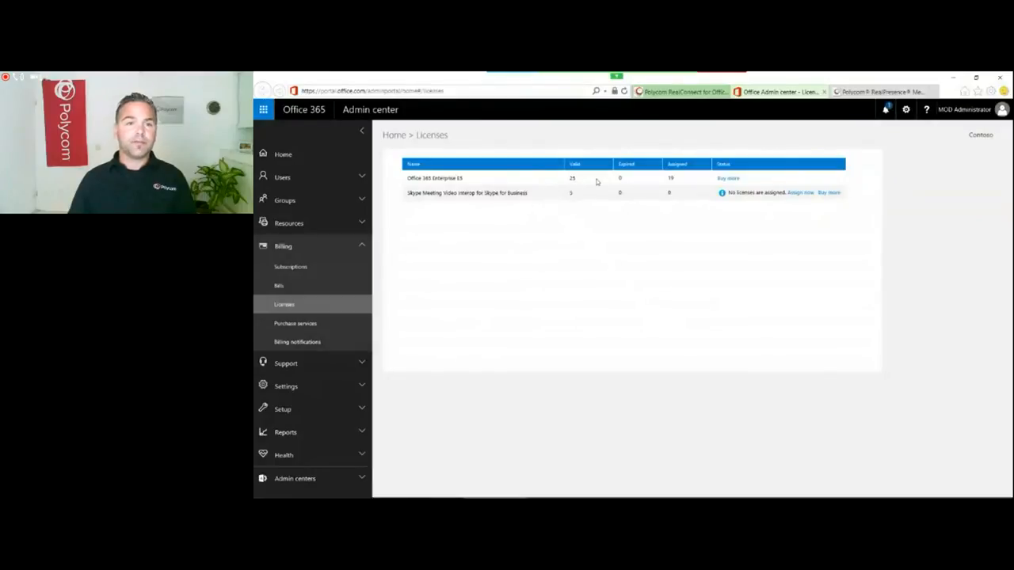
pyautogui.moveTo(456, 203)
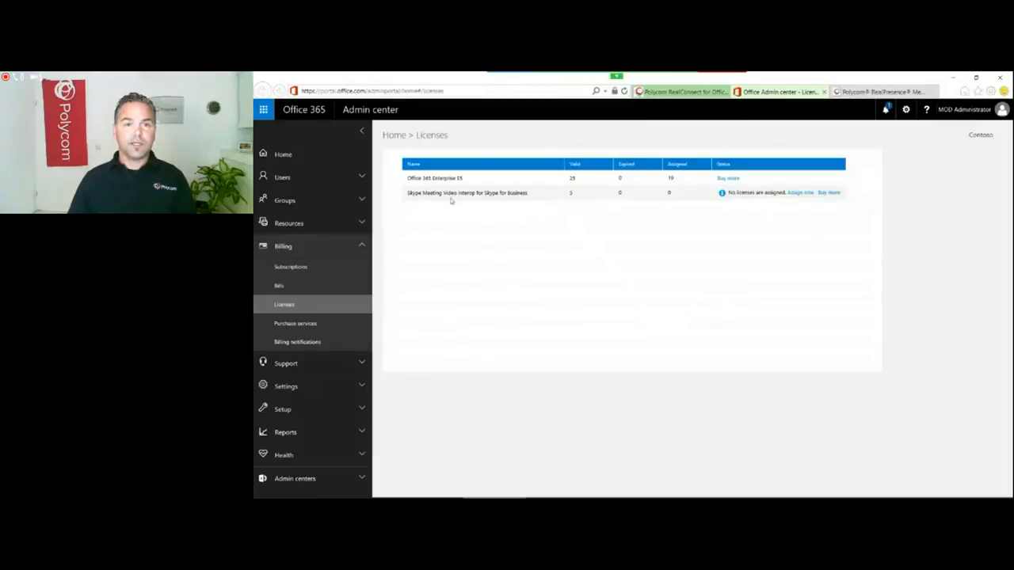
pyautogui.moveTo(523, 200)
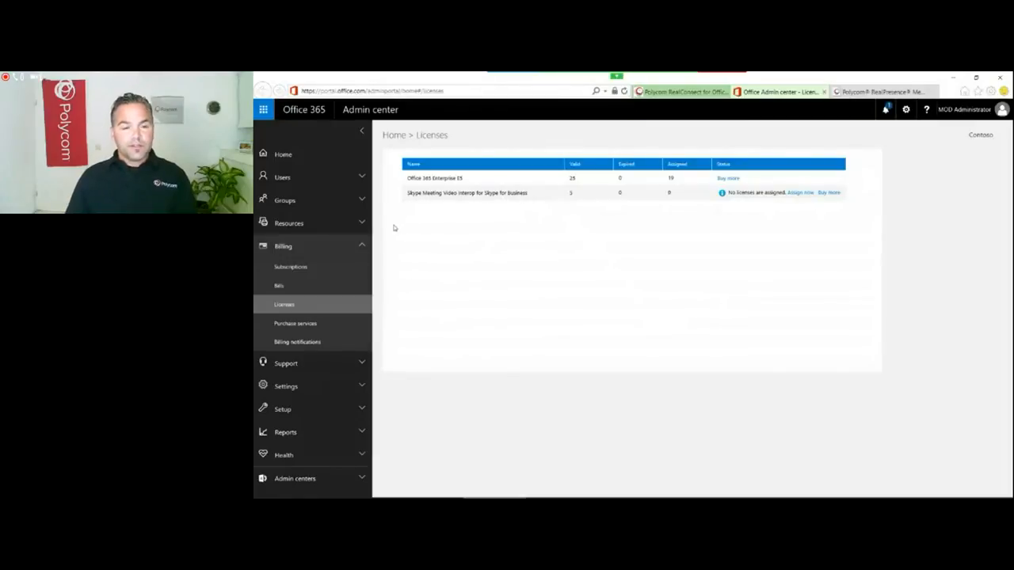
pyautogui.click(282, 178)
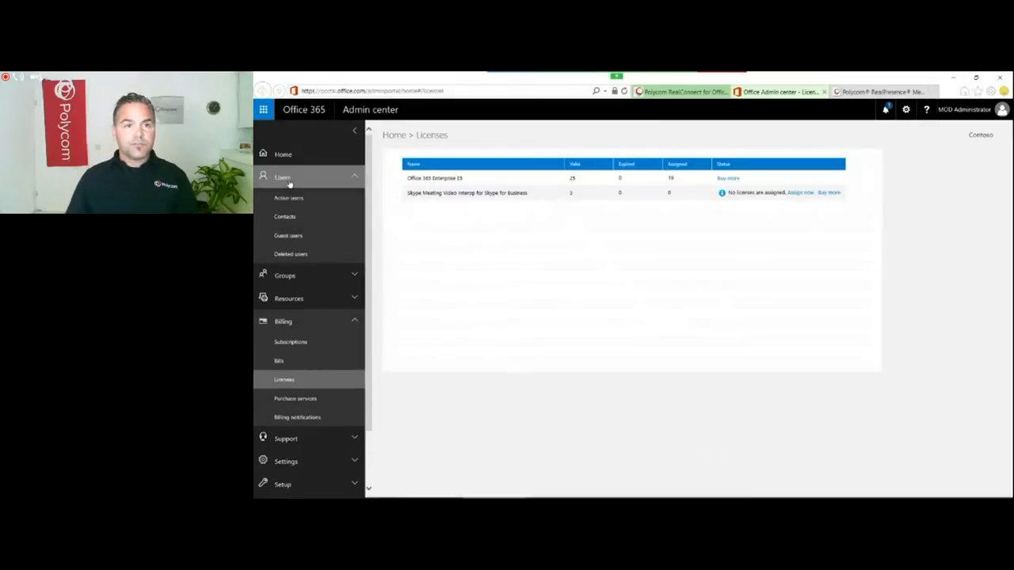
pyautogui.click(289, 198)
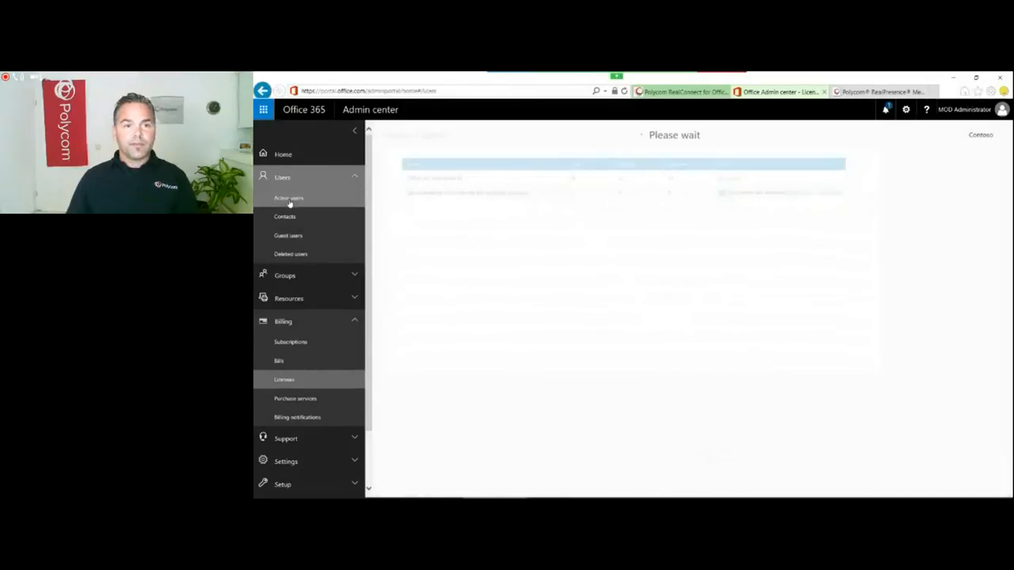
pyautogui.click(289, 198)
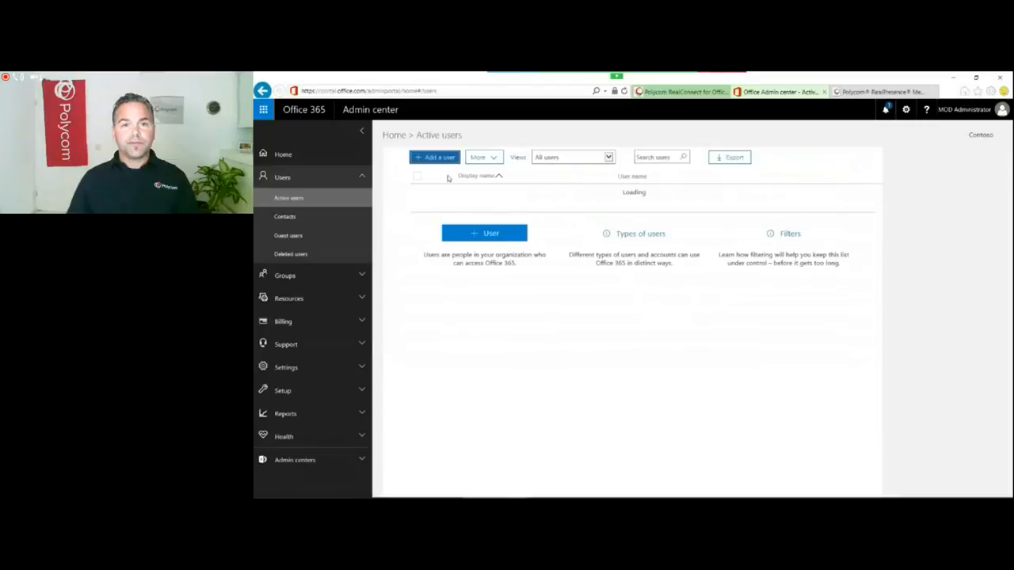
pyautogui.click(434, 157)
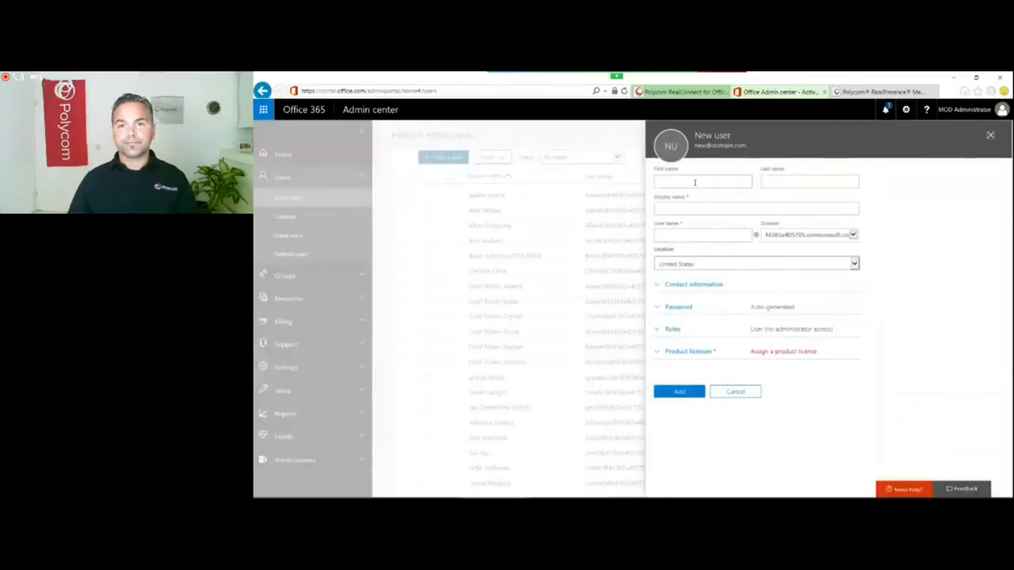
# Name the user Interop with username interop and switch on the Skype Meeting Video Interop license
pyautogui.click(689, 352)
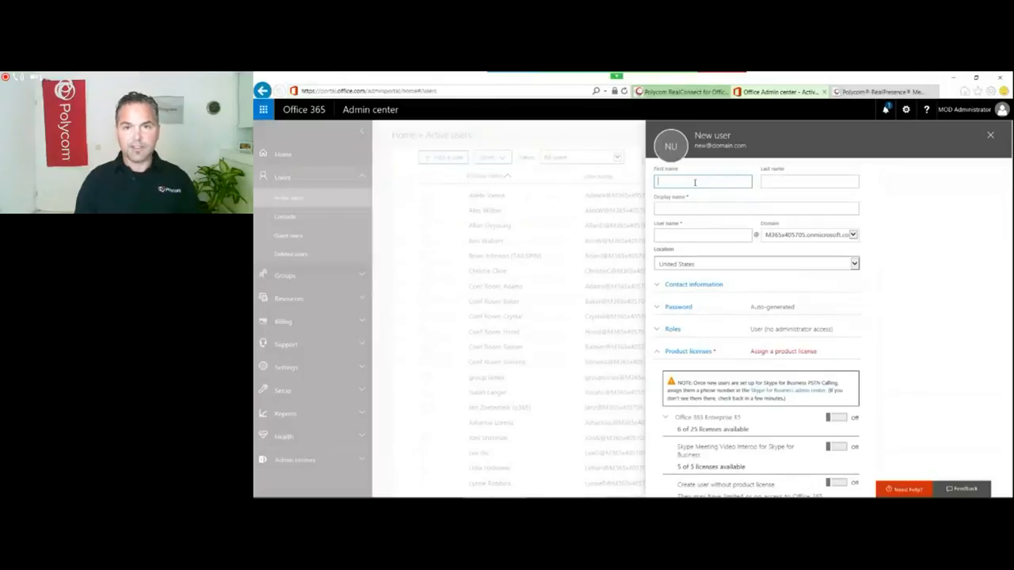
pyautogui.write('Interl')
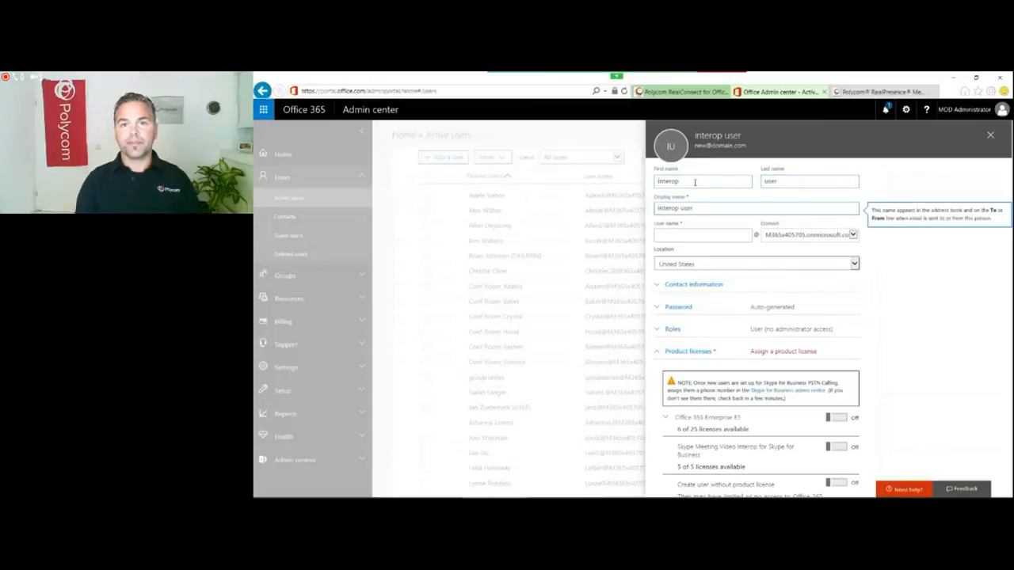
pyautogui.click(702, 235)
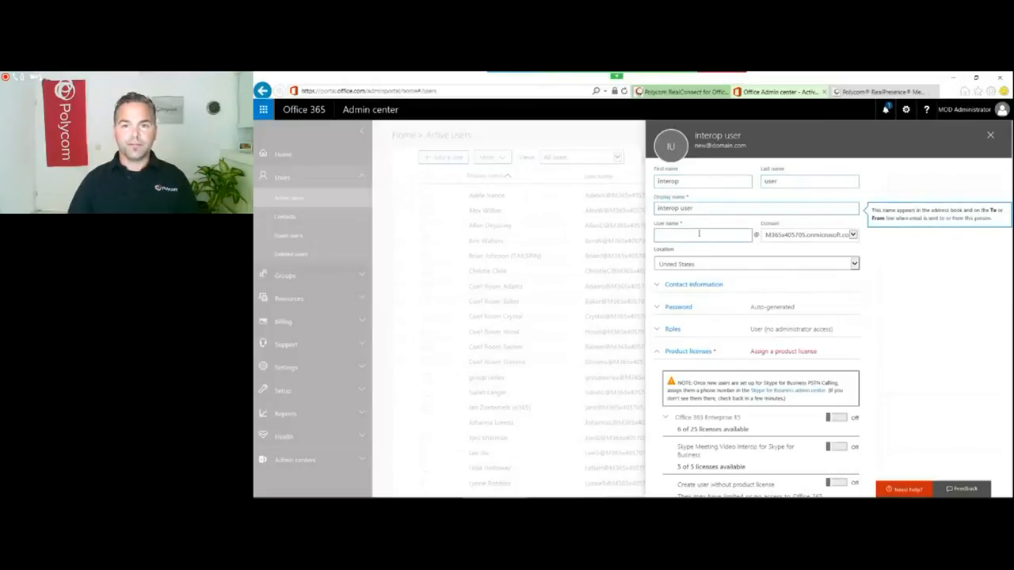
pyautogui.write('interop')
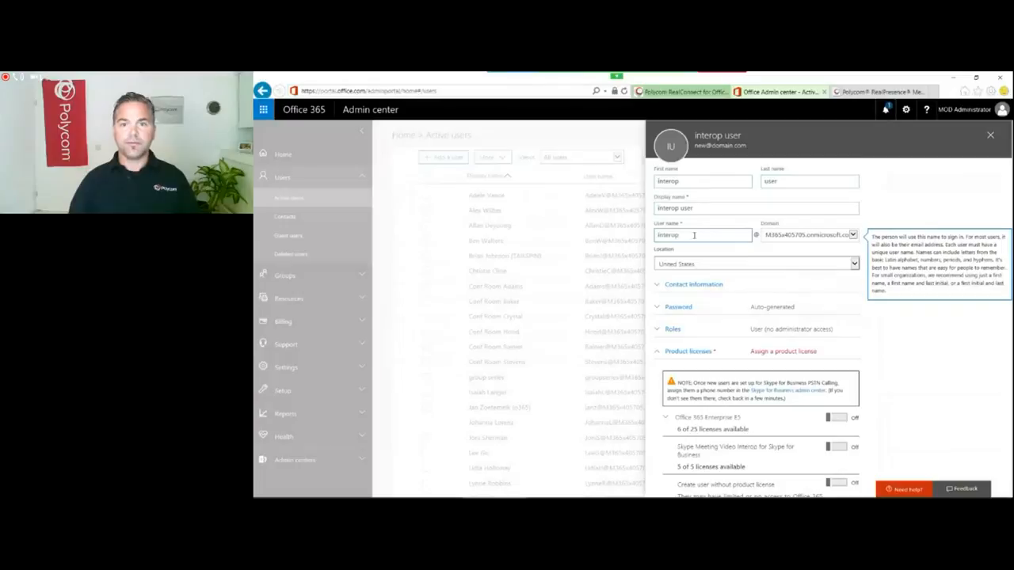
pyautogui.scroll(-3)
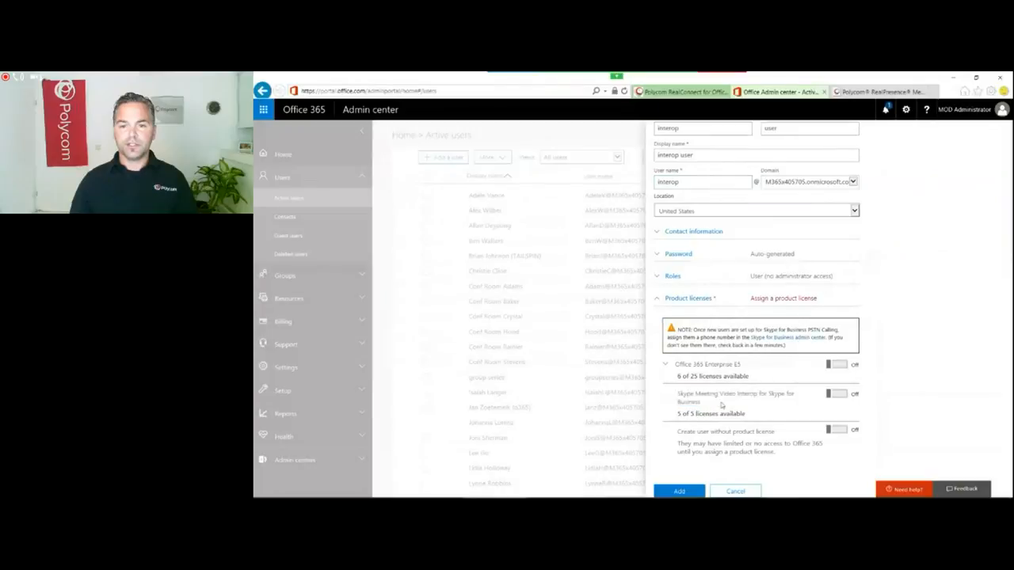
pyautogui.click(838, 393)
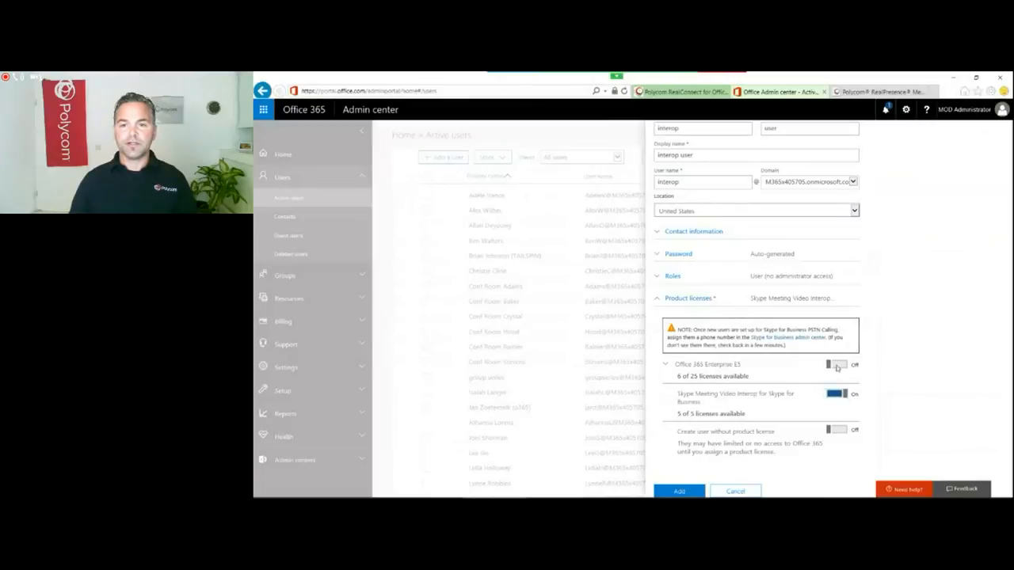
pyautogui.click(837, 364)
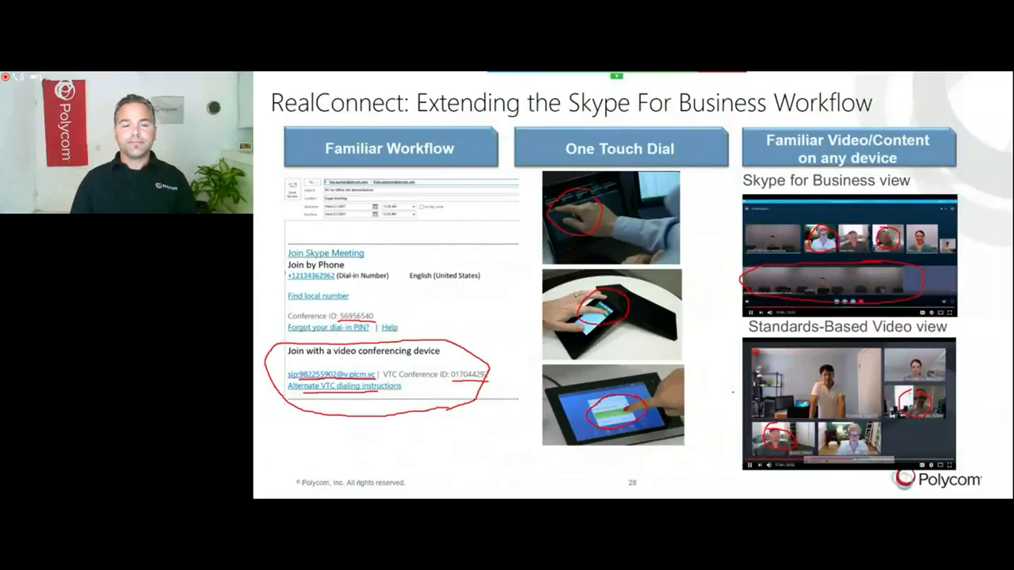
# Advance the presentation to the 'RealConnect for O365 – Video Interop' architecture slide
pyautogui.press('Right')
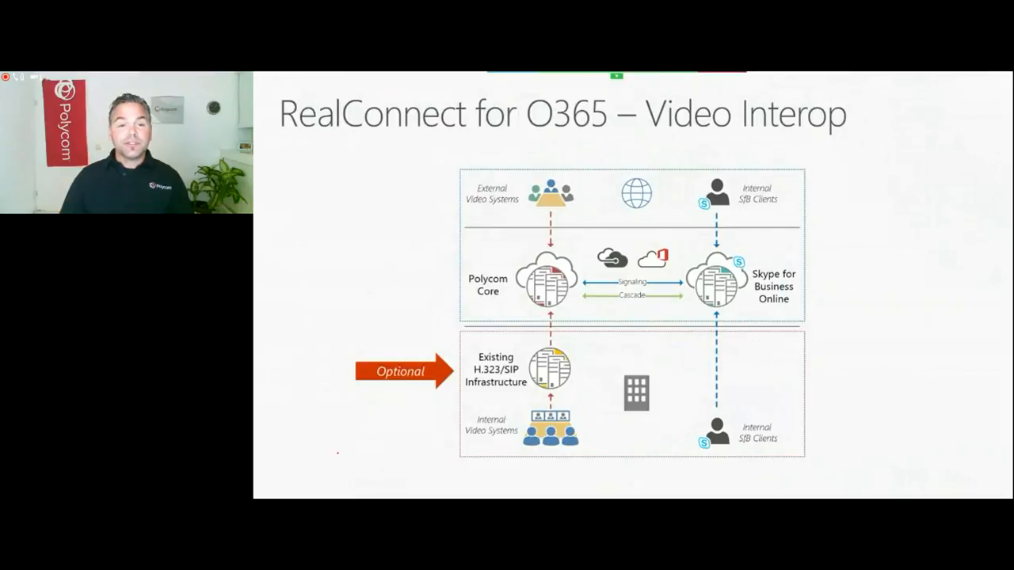